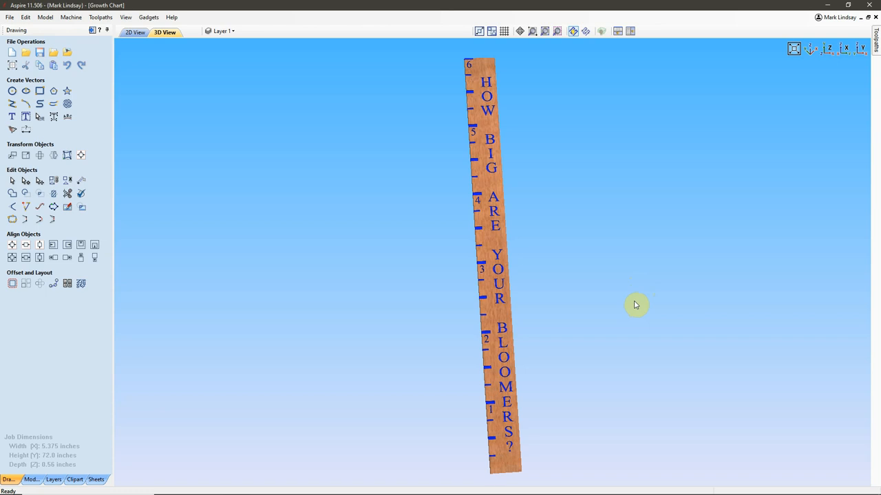
{"action": "mouse_move", "coordinate": [636, 302]}
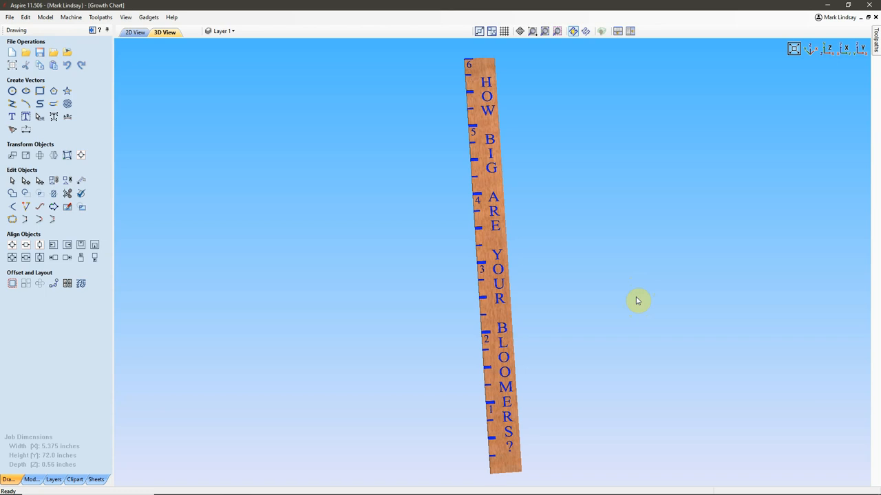
Step: Switch to the 2D View to show the growth chart beside the tiling sled outline
{"action": "left_click", "coordinate": [135, 33]}
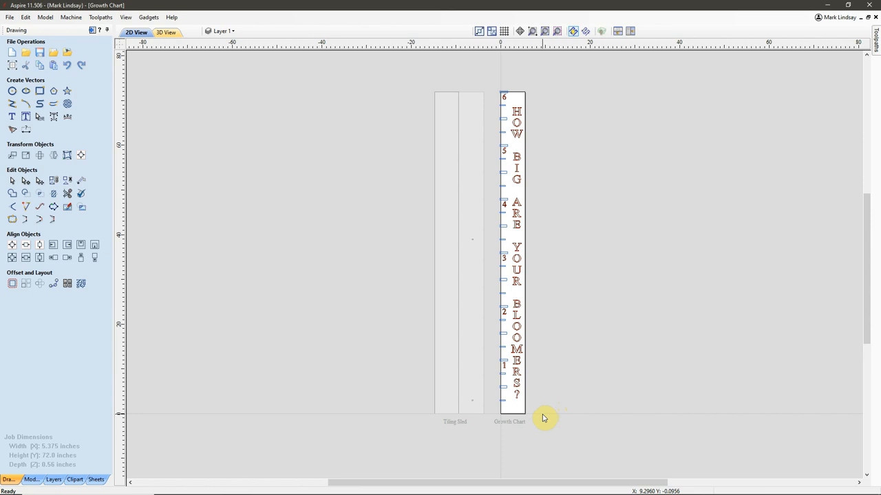
{"action": "mouse_move", "coordinate": [541, 421]}
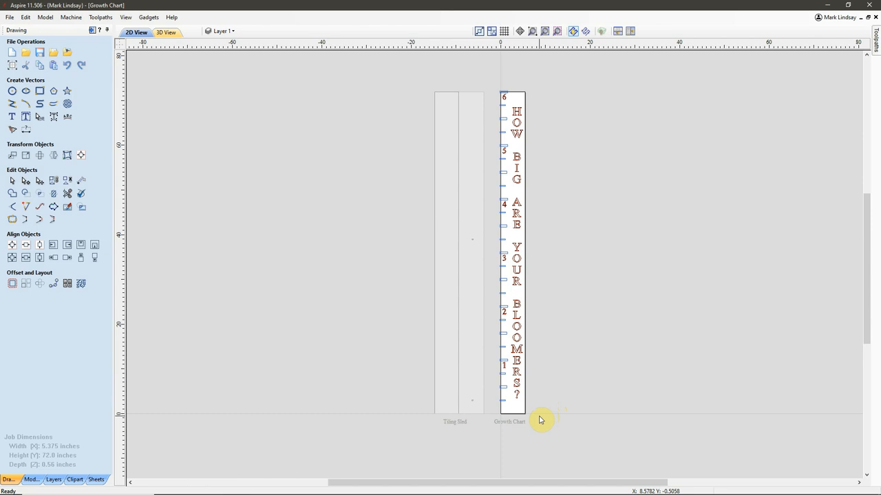
Step: Open the Sheets List showing Growth Chart (5.375 × 72) and Tiling Sled (11 × 72)
{"action": "left_click", "coordinate": [96, 480]}
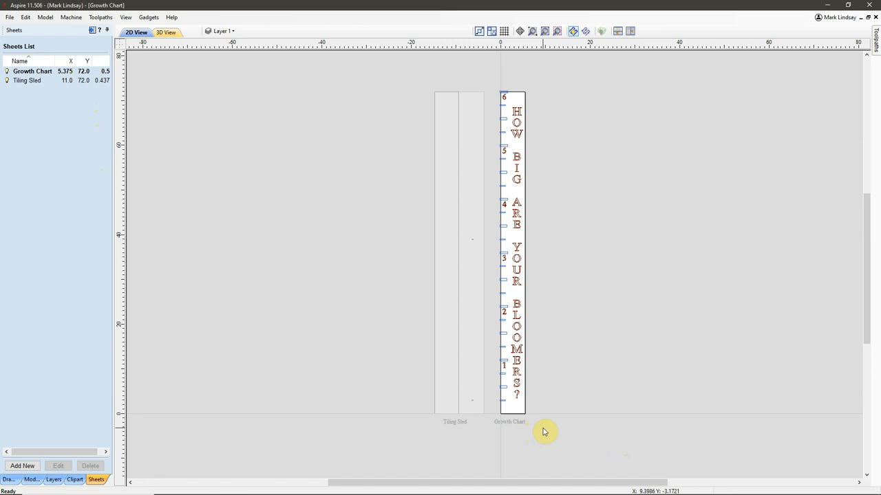
{"action": "mouse_move", "coordinate": [558, 417]}
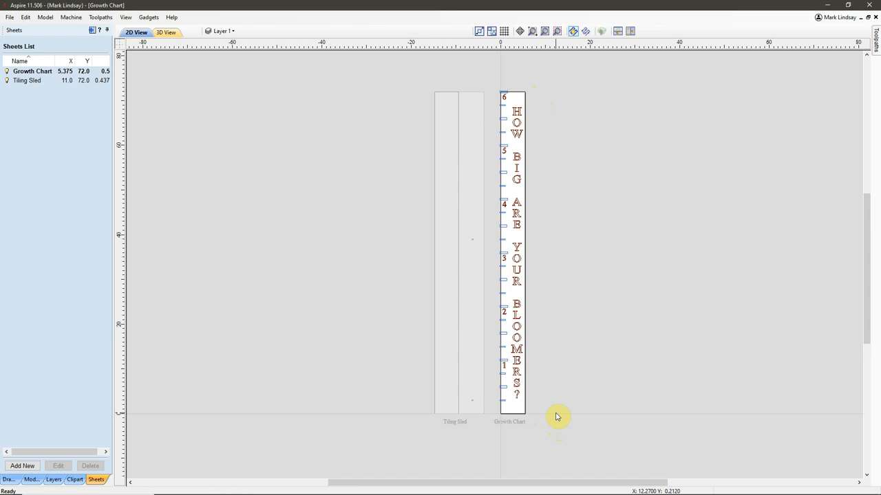
{"action": "mouse_move", "coordinate": [234, 299]}
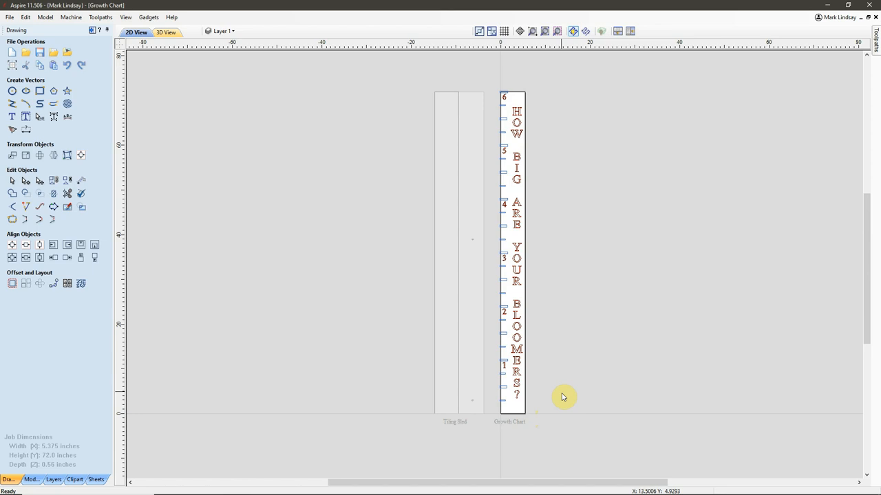
{"action": "mouse_move", "coordinate": [574, 307]}
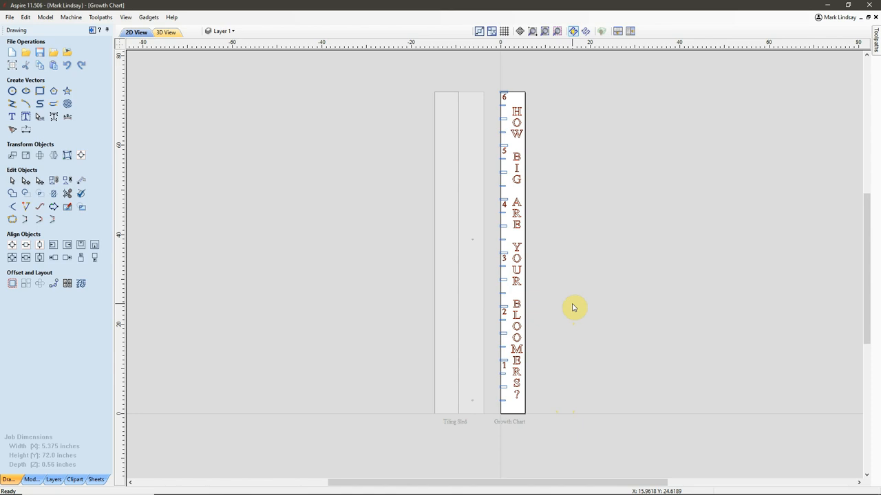
{"action": "mouse_move", "coordinate": [559, 299]}
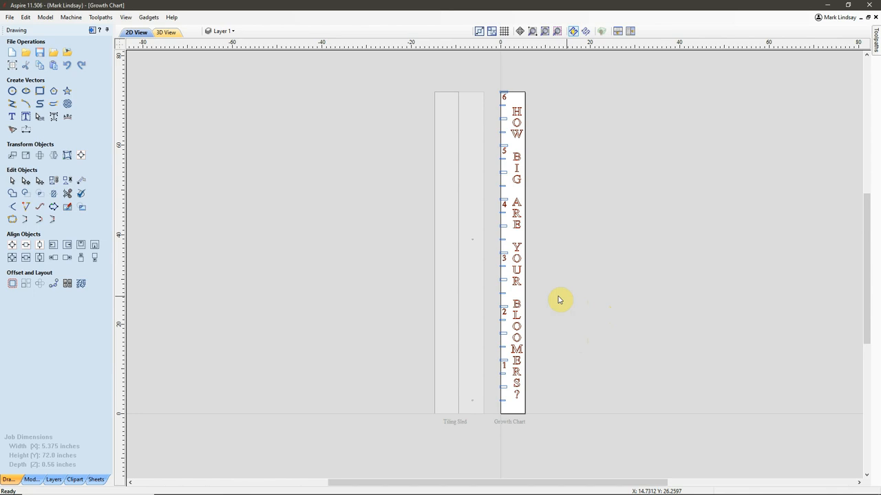
{"action": "mouse_move", "coordinate": [568, 373]}
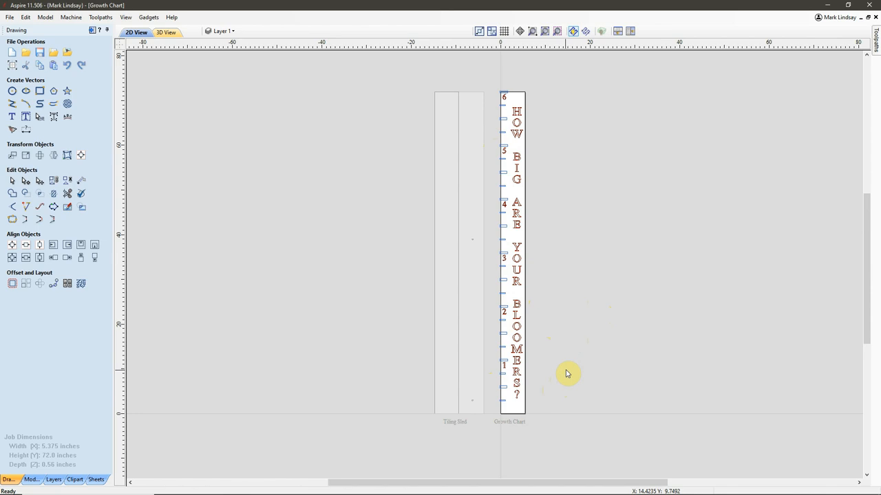
{"action": "mouse_move", "coordinate": [575, 386]}
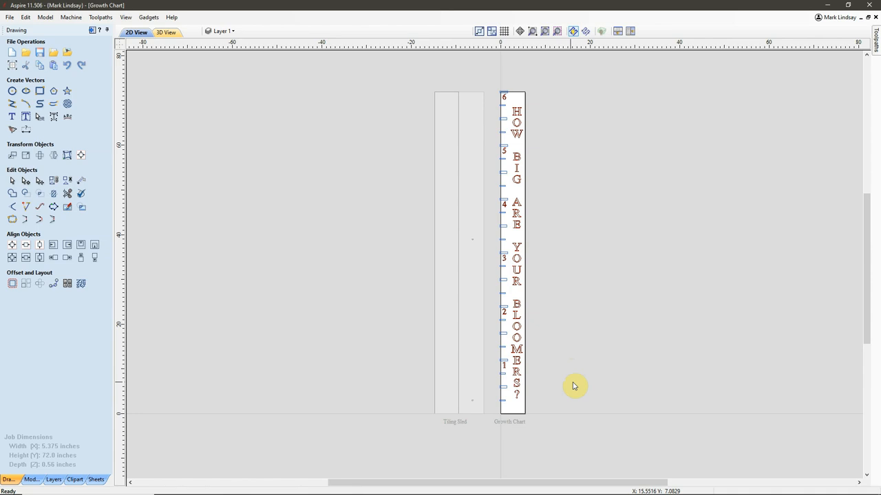
{"action": "mouse_move", "coordinate": [521, 89]}
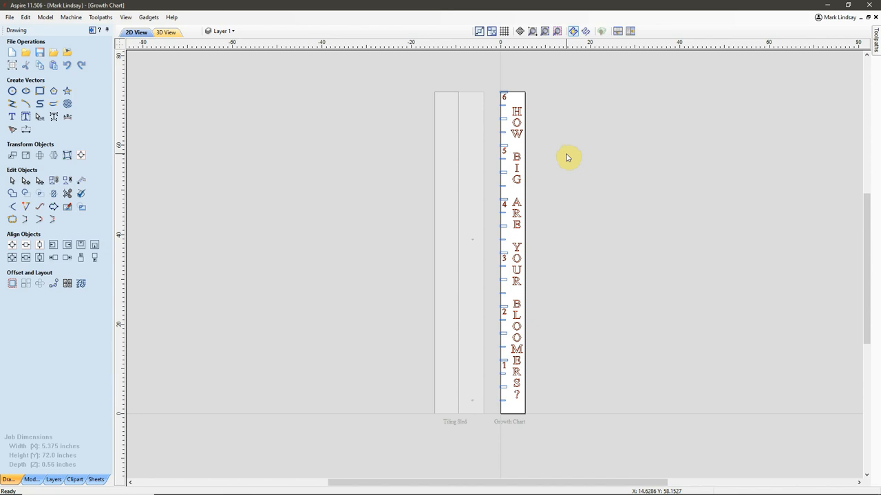
{"action": "mouse_move", "coordinate": [584, 331]}
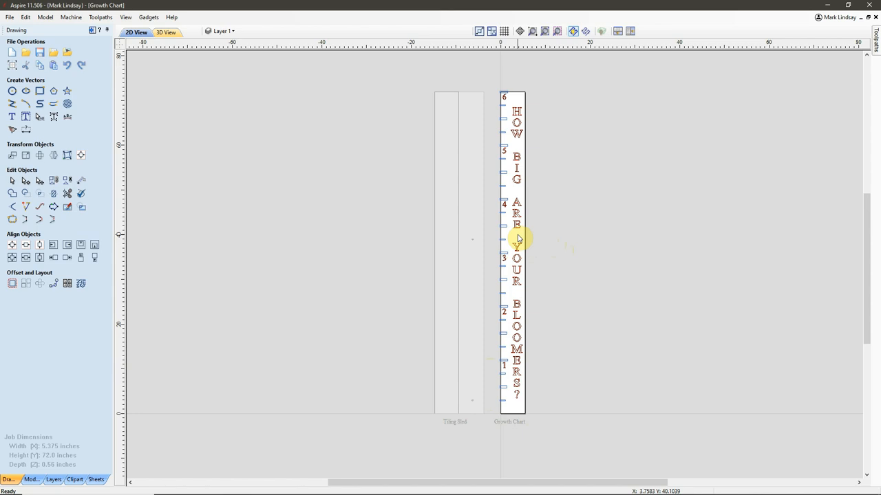
{"action": "mouse_move", "coordinate": [490, 265]}
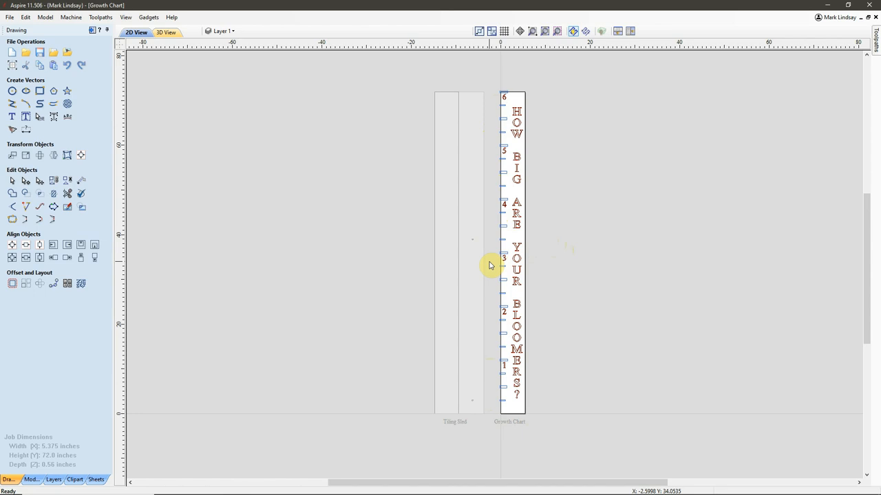
{"action": "mouse_move", "coordinate": [556, 256]}
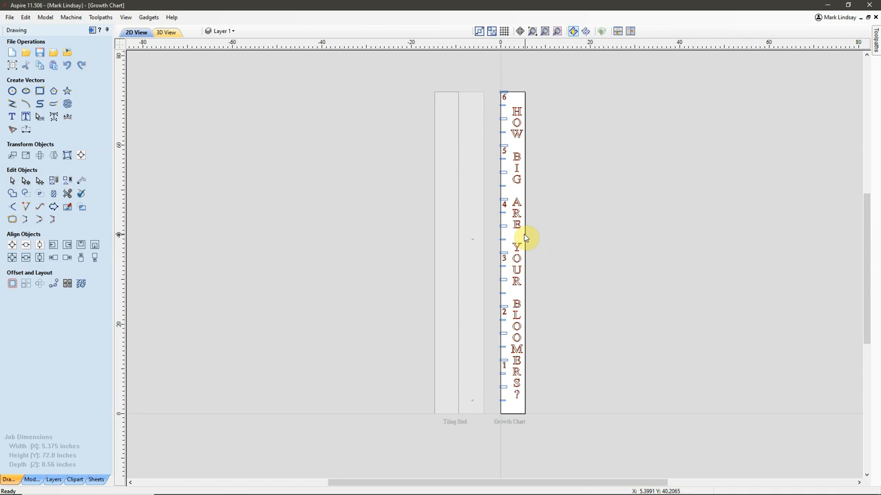
{"action": "mouse_move", "coordinate": [519, 142]}
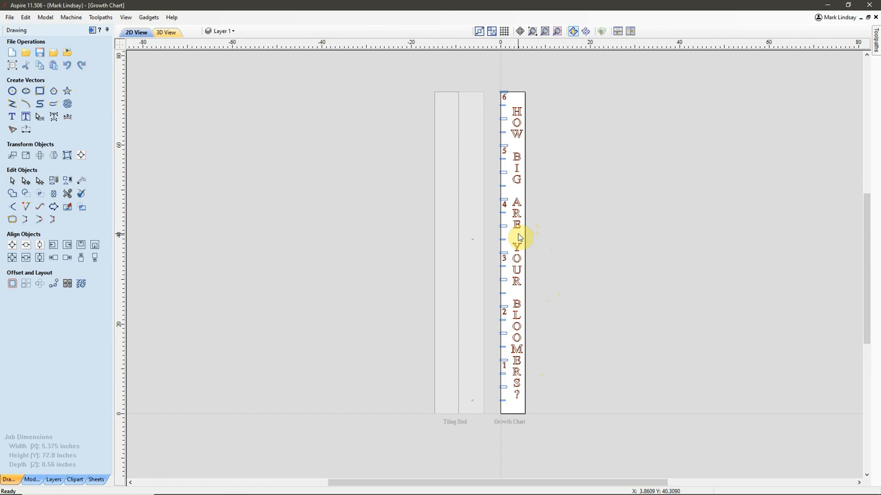
{"action": "mouse_move", "coordinate": [517, 406]}
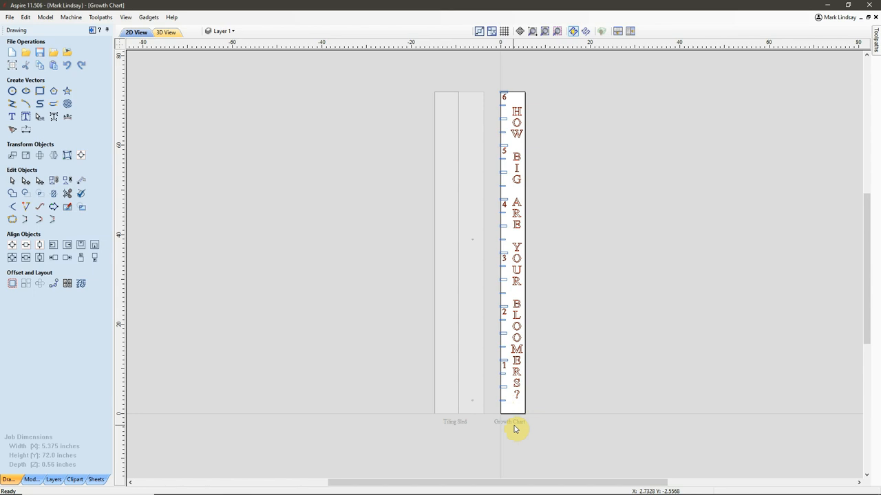
{"action": "mouse_move", "coordinate": [566, 307]}
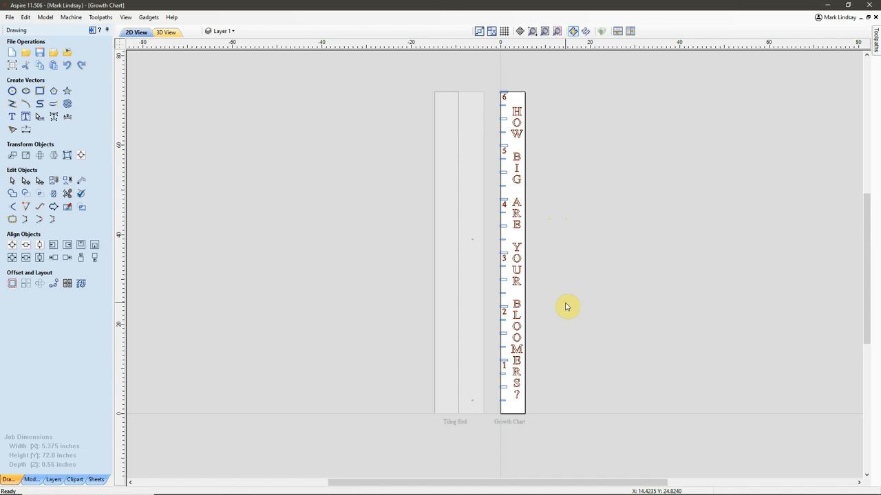
{"action": "mouse_move", "coordinate": [578, 274]}
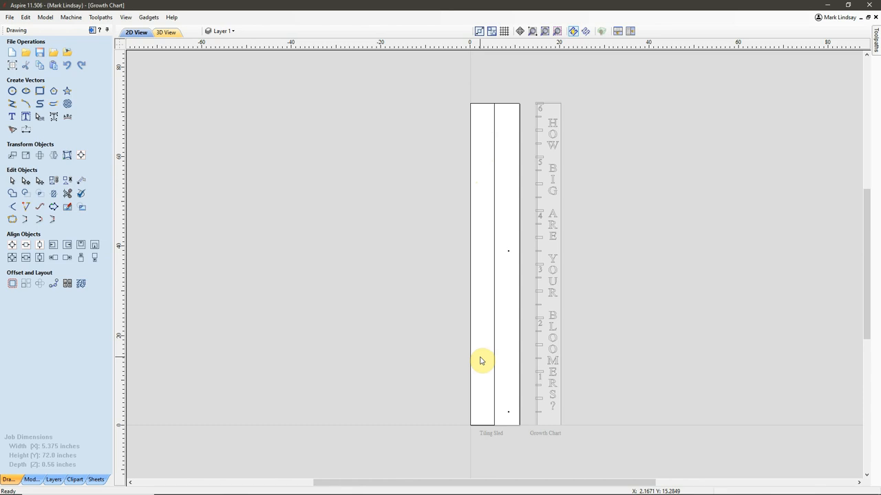
{"action": "mouse_move", "coordinate": [509, 419]}
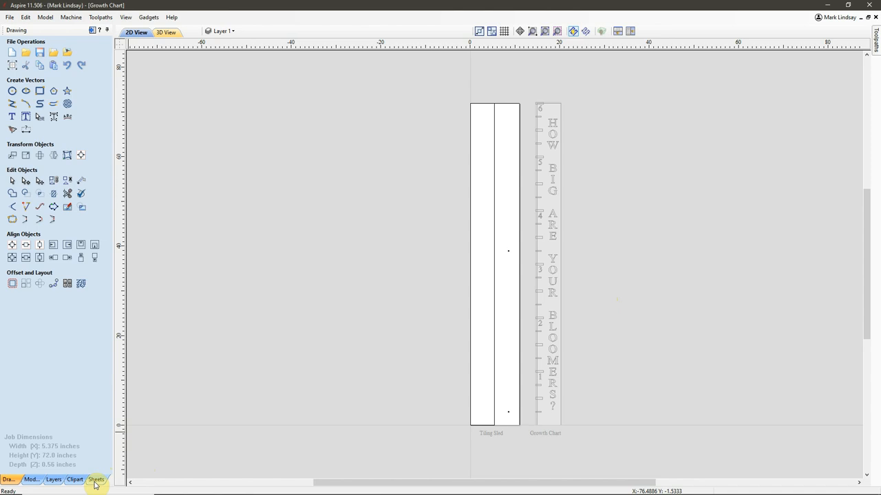
Step: Reopen the Sheets List with the Tiling Sled sheet active
{"action": "left_click", "coordinate": [96, 479]}
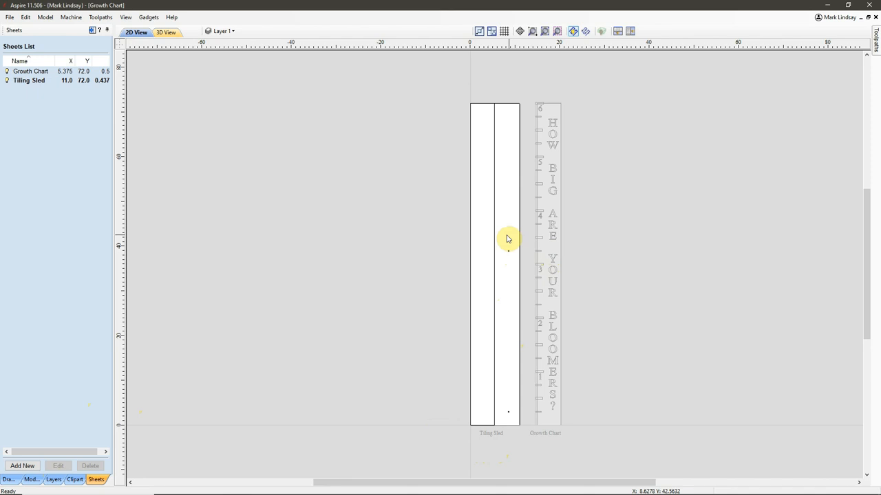
{"action": "mouse_move", "coordinate": [510, 416]}
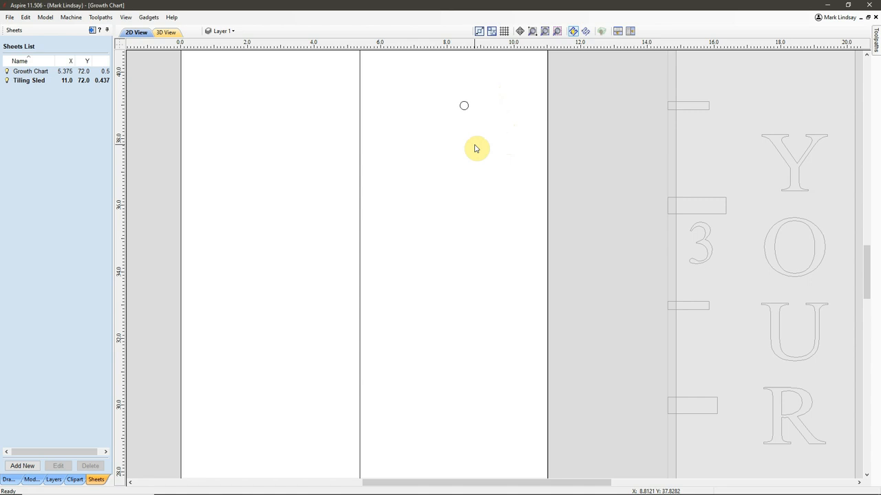
{"action": "mouse_move", "coordinate": [468, 102]}
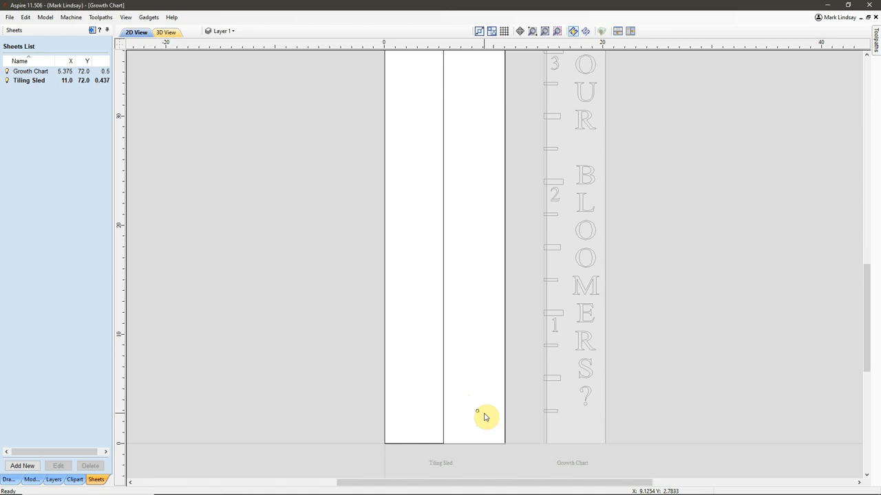
{"action": "mouse_move", "coordinate": [483, 377]}
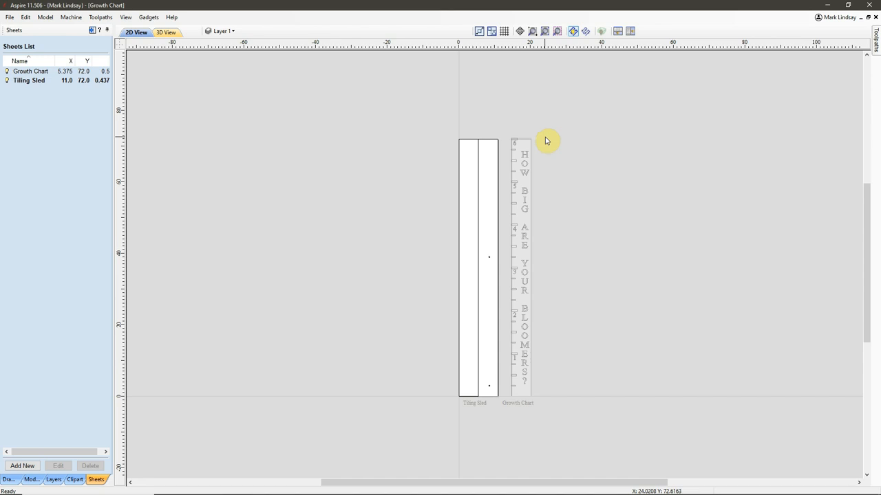
{"action": "mouse_move", "coordinate": [550, 306]}
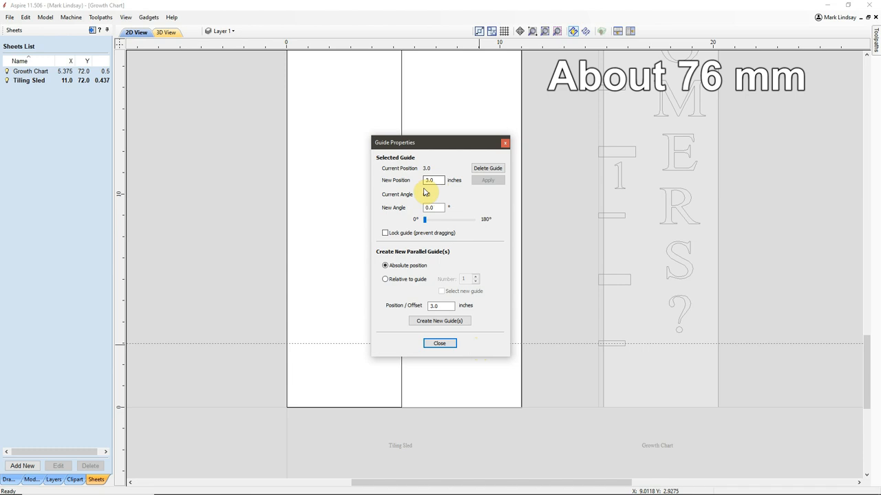
Step: Close Guide Properties after confirming the lower guide sits at 3 inches
{"action": "left_click", "coordinate": [439, 343]}
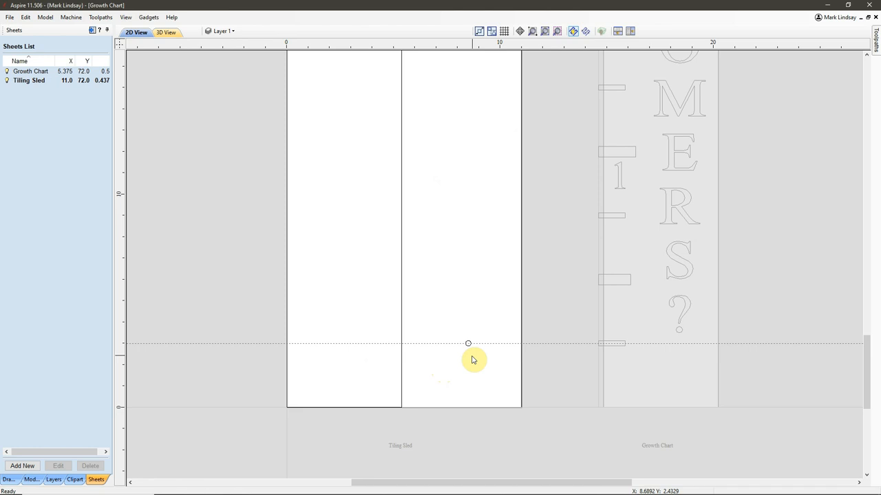
{"action": "mouse_move", "coordinate": [477, 366]}
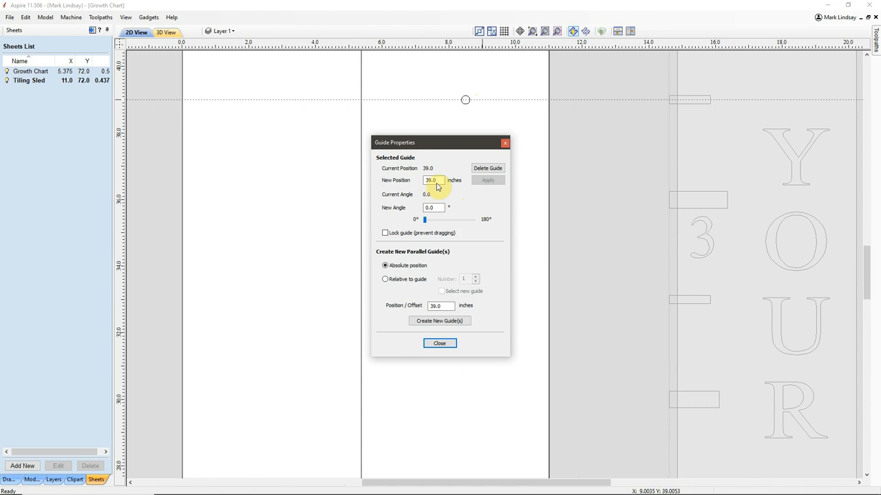
{"action": "mouse_move", "coordinate": [570, 442]}
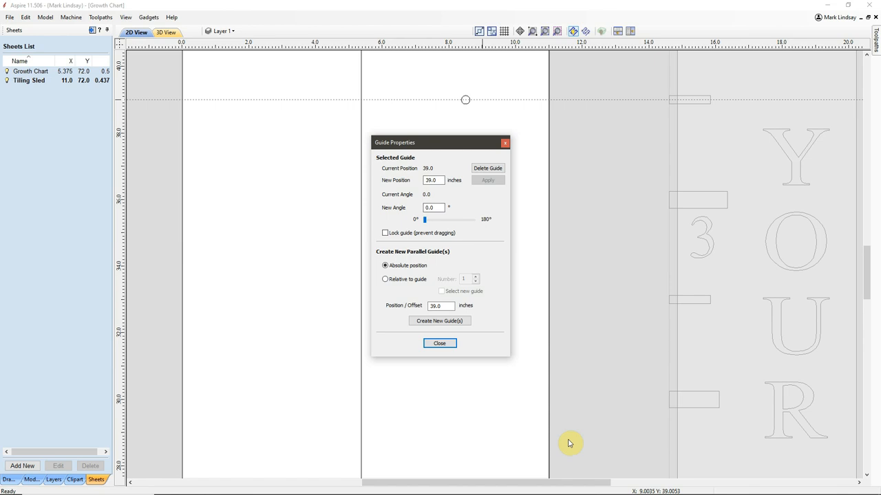
{"action": "mouse_move", "coordinate": [464, 196]}
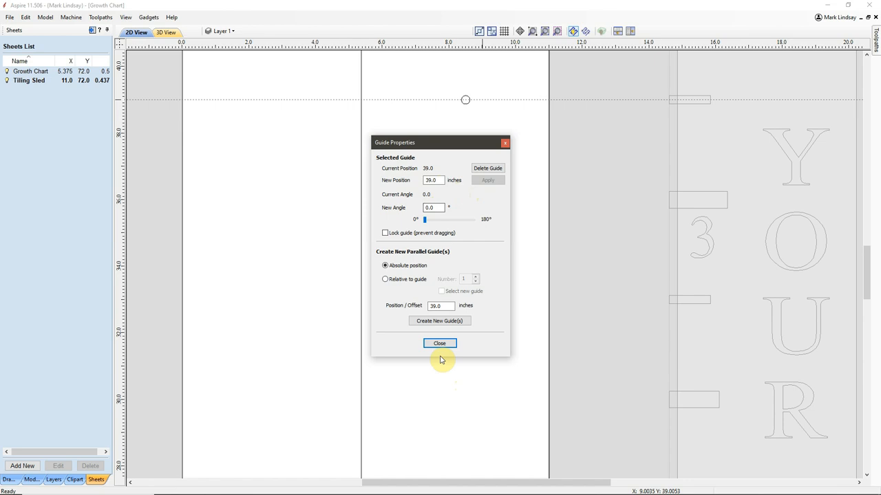
Step: Close Guide Properties after confirming the upper guide sits at 39 inches
{"action": "left_click", "coordinate": [439, 344]}
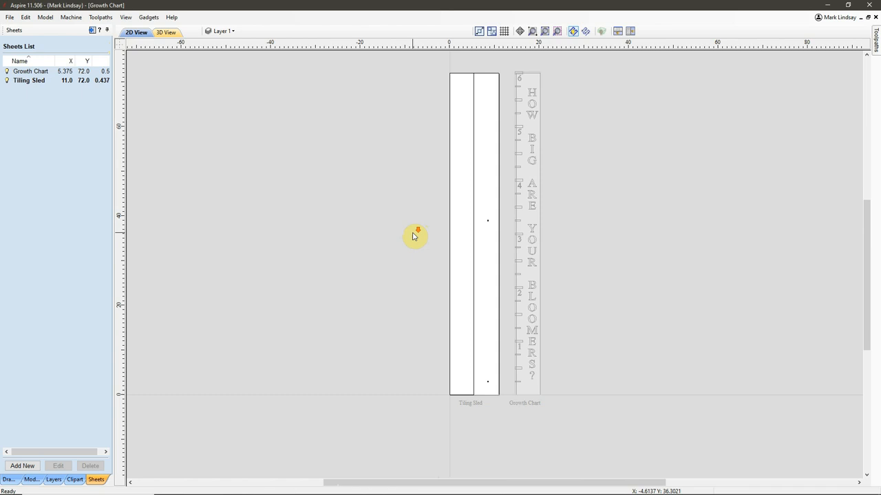
{"action": "mouse_move", "coordinate": [496, 225]}
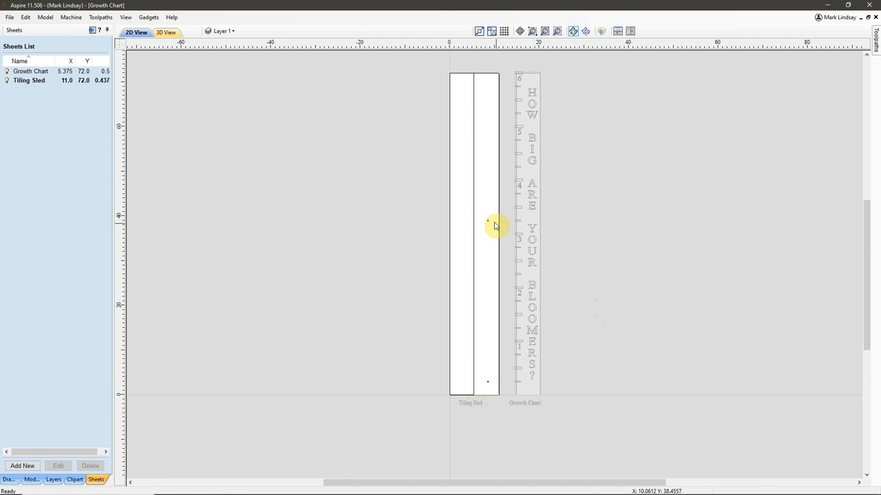
{"action": "mouse_move", "coordinate": [488, 387]}
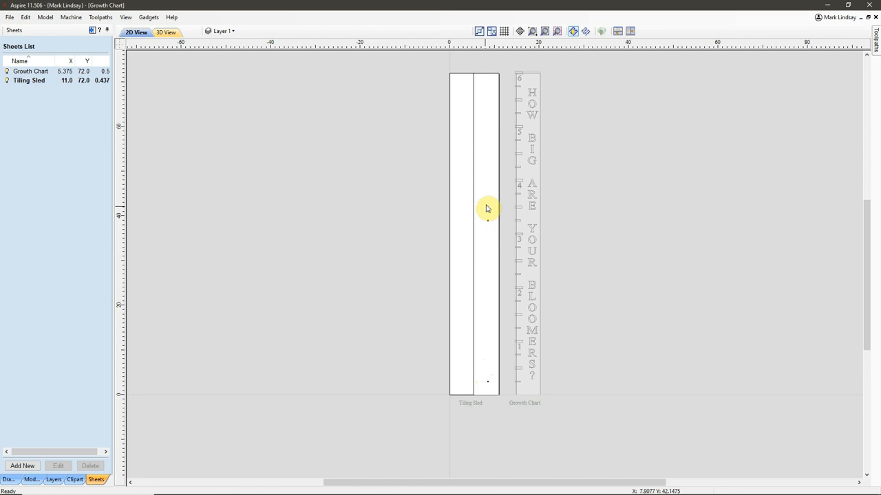
{"action": "mouse_move", "coordinate": [454, 262]}
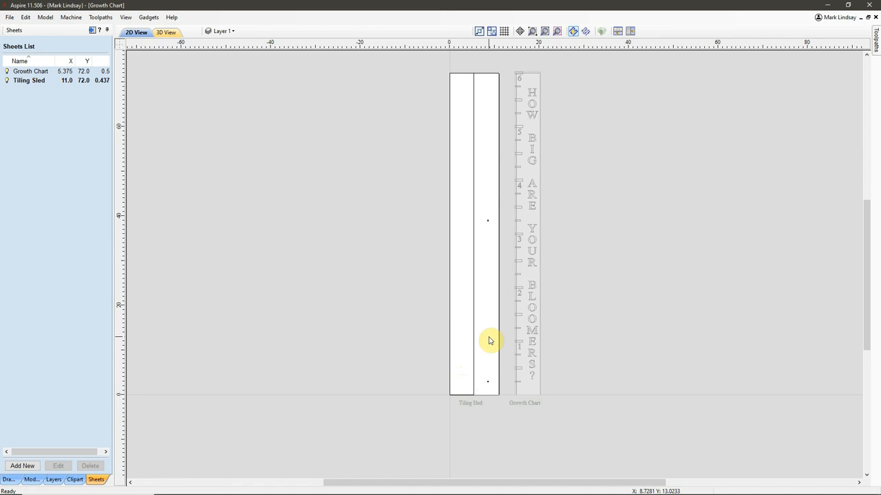
{"action": "mouse_move", "coordinate": [489, 229]}
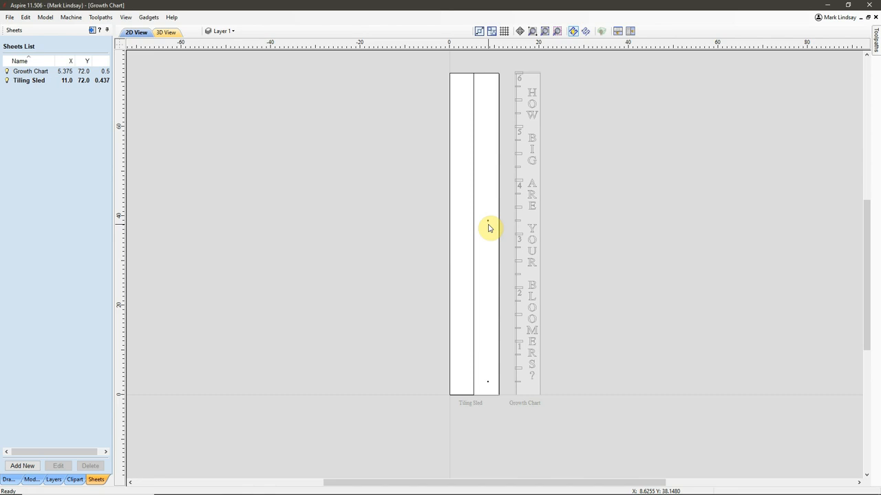
{"action": "mouse_move", "coordinate": [531, 220]}
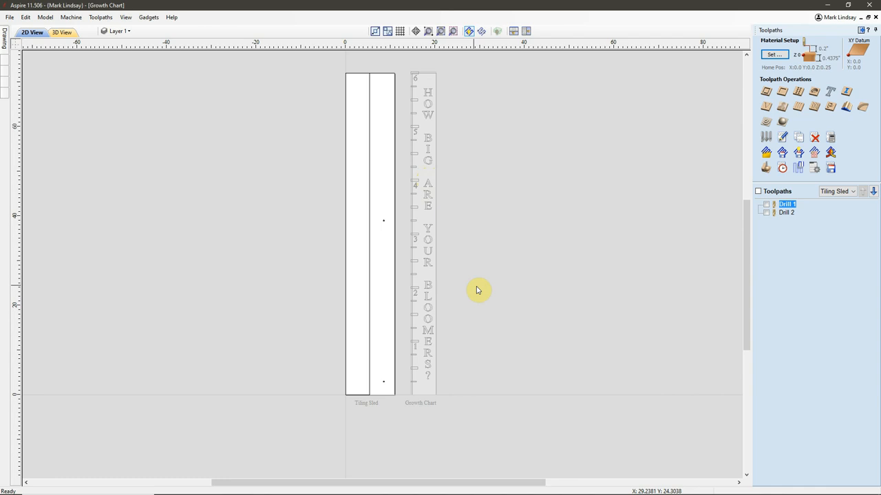
{"action": "mouse_move", "coordinate": [791, 211]}
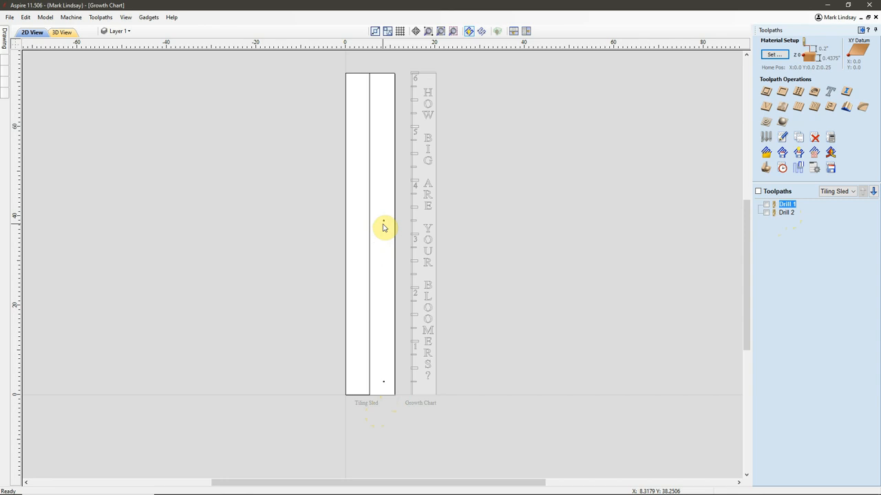
{"action": "mouse_move", "coordinate": [786, 204]}
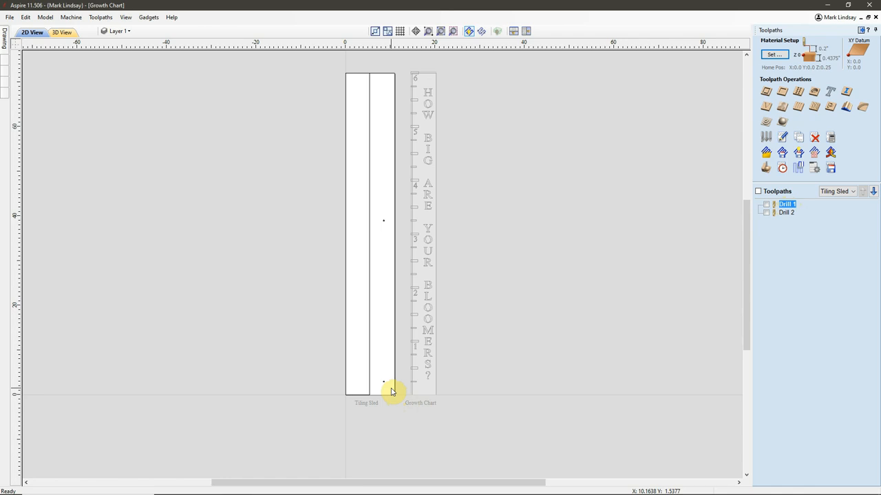
{"action": "mouse_move", "coordinate": [388, 391]}
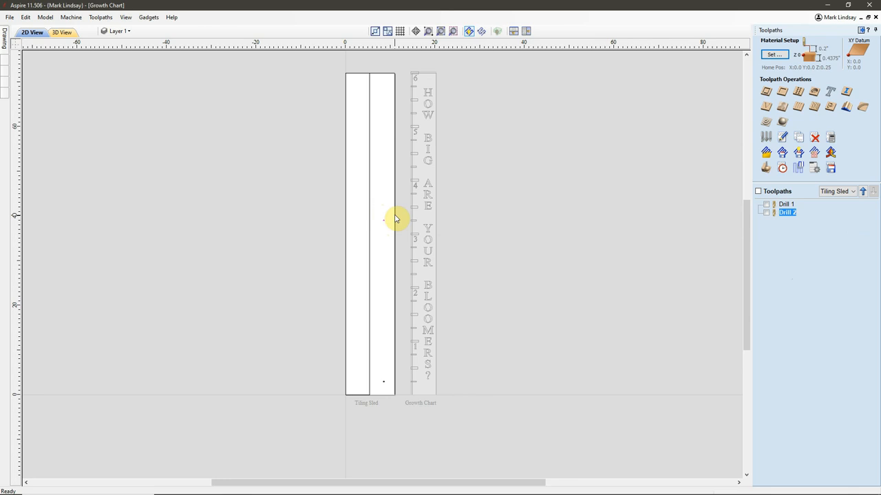
{"action": "mouse_move", "coordinate": [385, 220]}
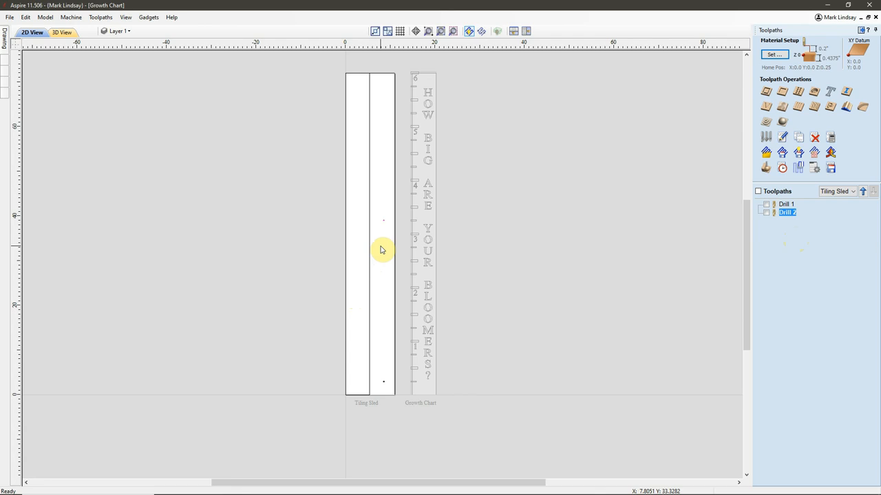
{"action": "mouse_move", "coordinate": [810, 213]}
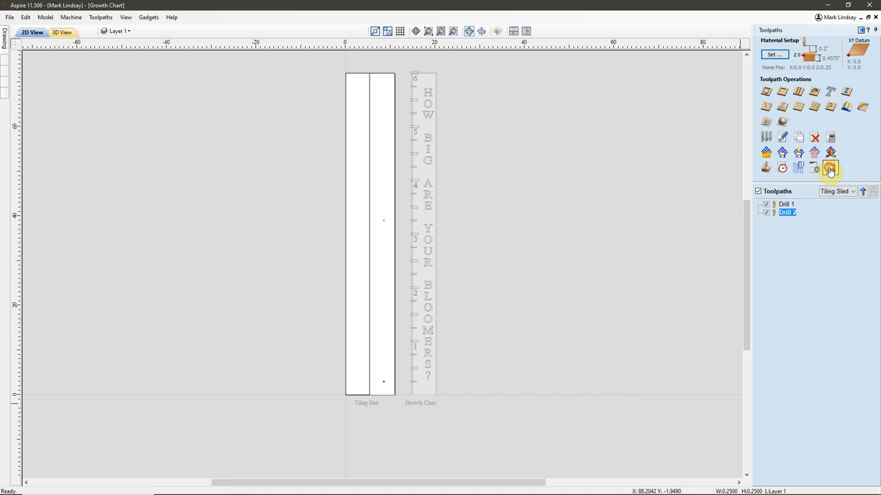
Step: Save the Drill 1 and Drill 2 toolpaths as 'Tiling Sled Growth Chart.txt' in G-Code
{"action": "left_click", "coordinate": [829, 168]}
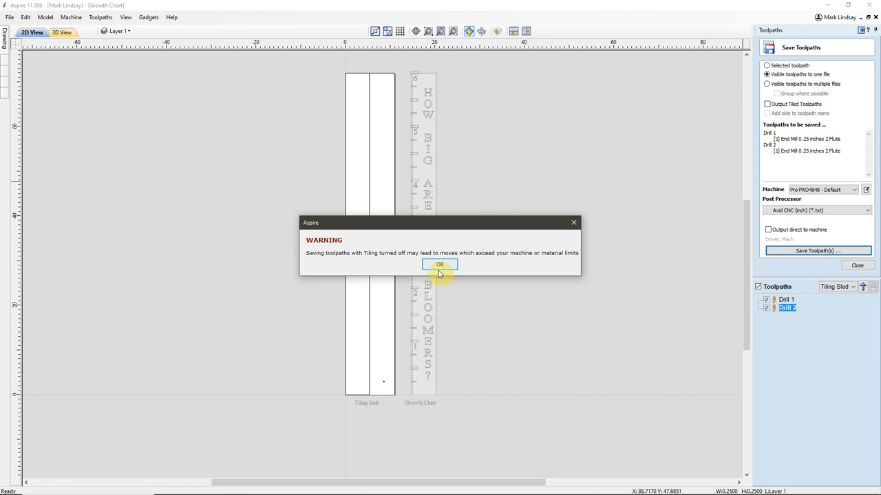
{"action": "left_click", "coordinate": [440, 264]}
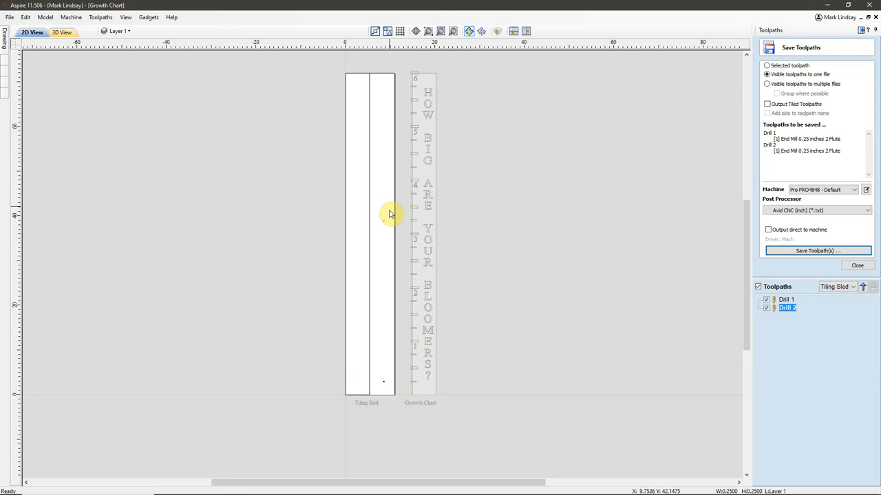
{"action": "mouse_move", "coordinate": [385, 225]}
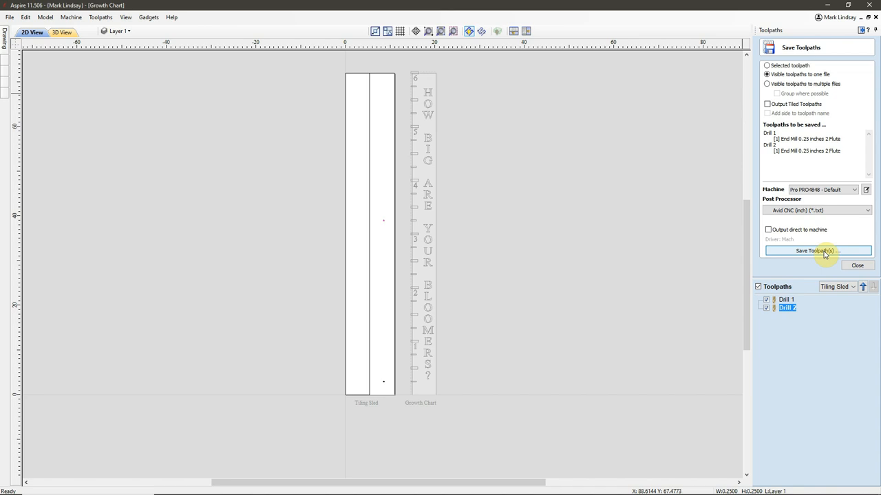
{"action": "left_click", "coordinate": [817, 250]}
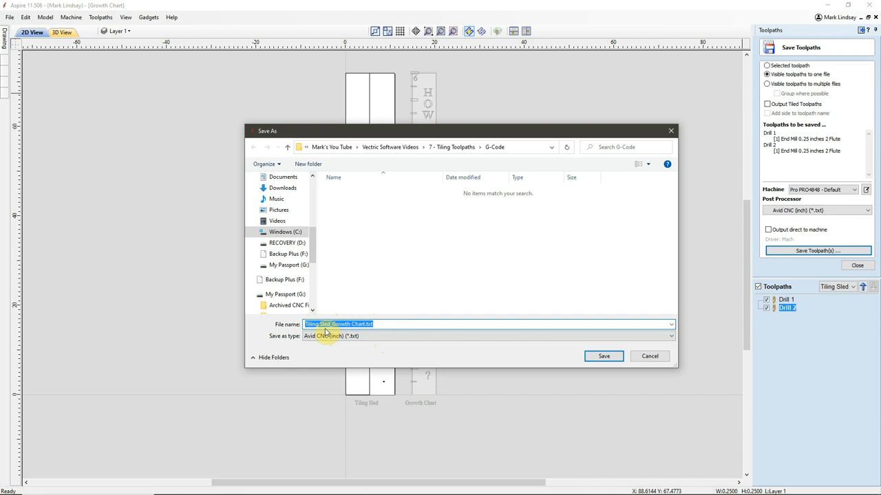
{"action": "left_click", "coordinate": [603, 356]}
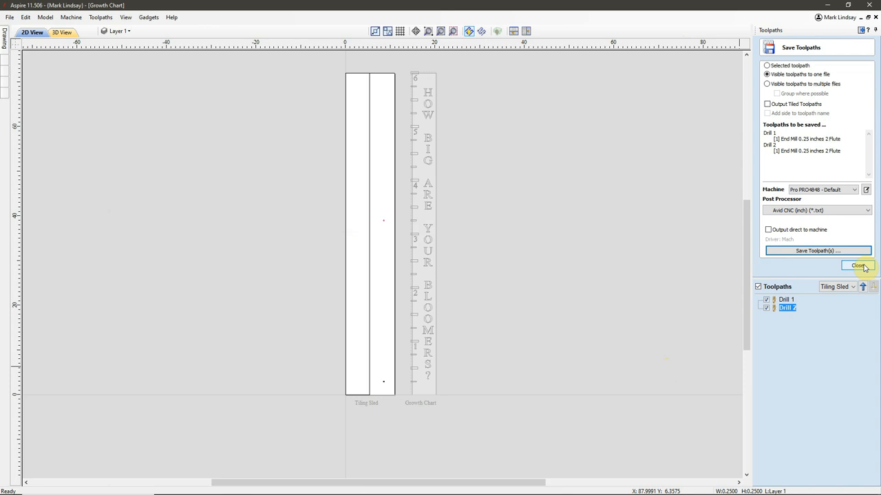
Step: Preview all Growth Chart V-carve toolpaths on the 3D board, then close the preview panel
{"action": "left_click", "coordinate": [858, 266]}
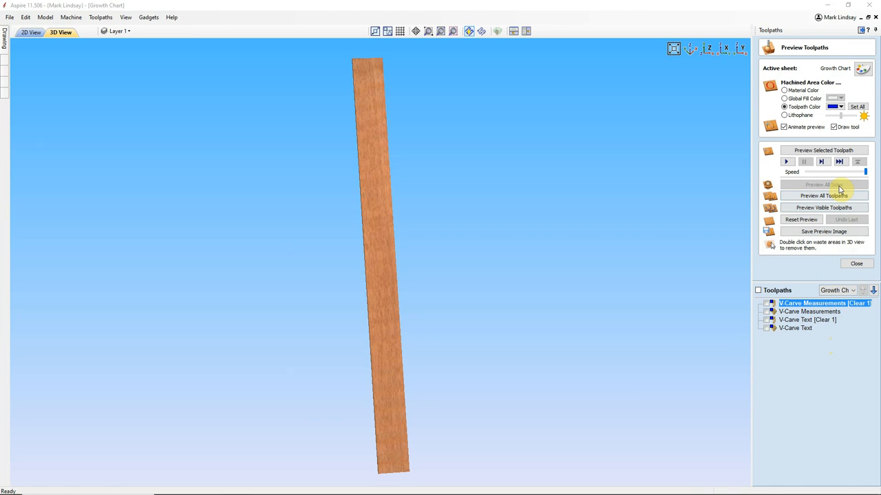
{"action": "left_click", "coordinate": [822, 196]}
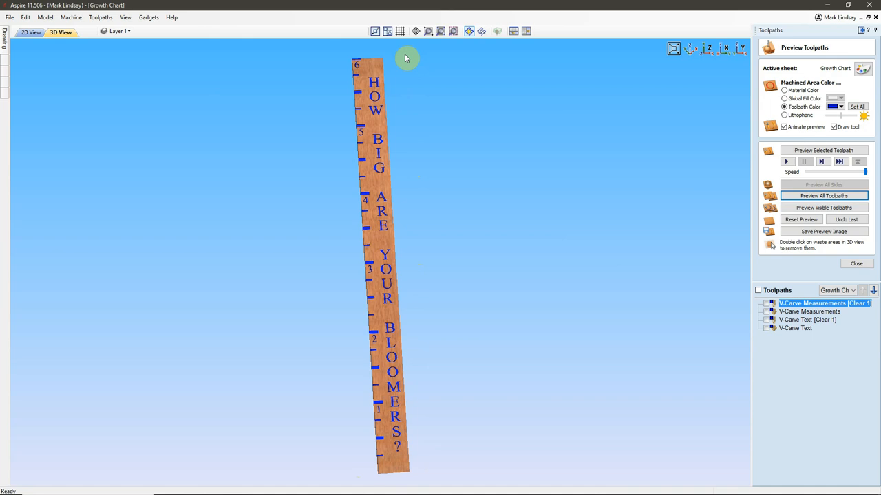
{"action": "mouse_move", "coordinate": [492, 292]}
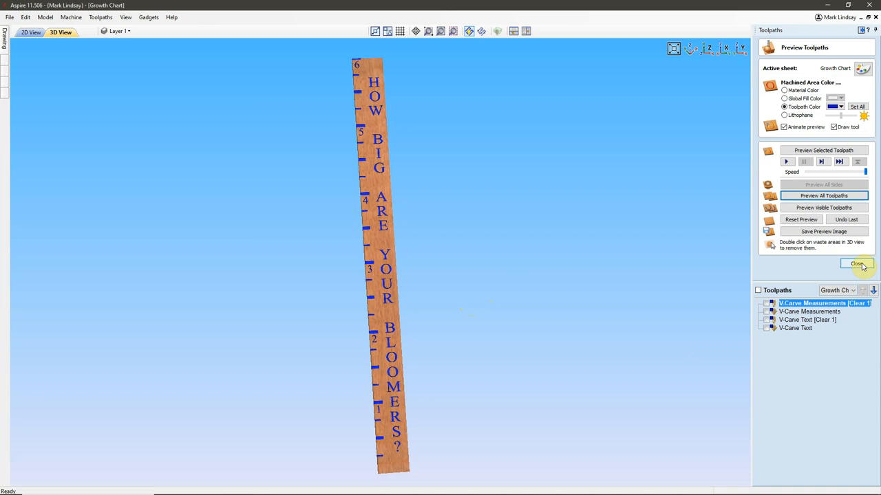
{"action": "left_click", "coordinate": [856, 264]}
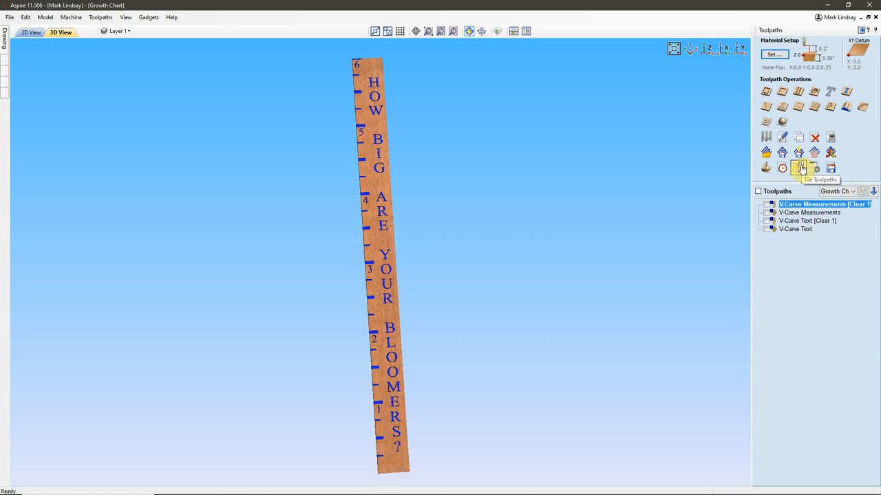
Step: Open the Toolpath Tiling Manager and move it aside from the board
{"action": "left_click", "coordinate": [798, 168]}
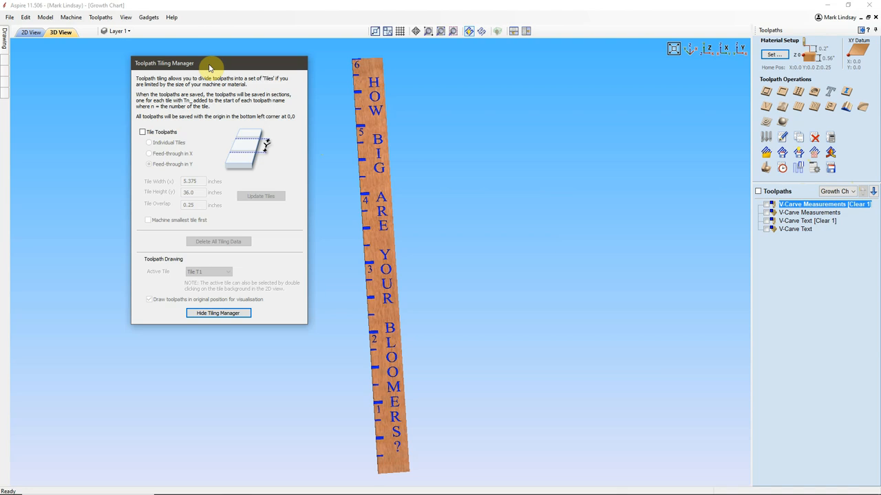
{"action": "left_click_drag", "start_coordinate": [210, 63], "coordinate": [220, 63]}
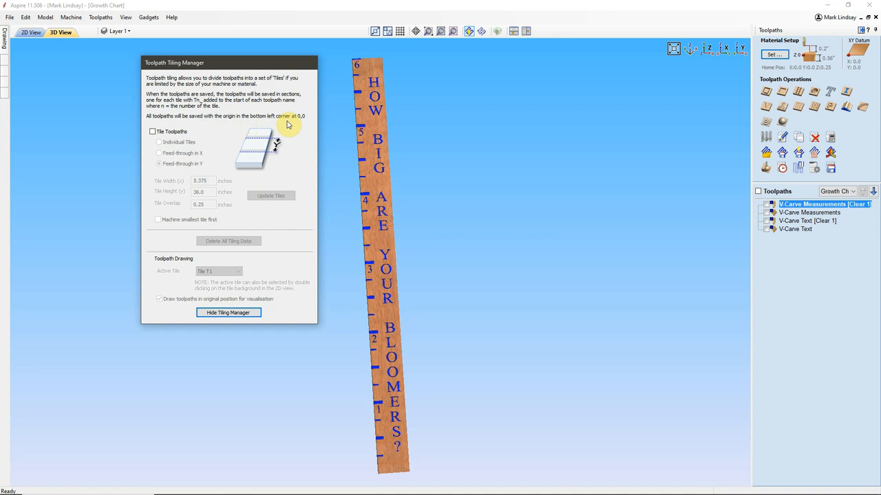
{"action": "mouse_move", "coordinate": [376, 459]}
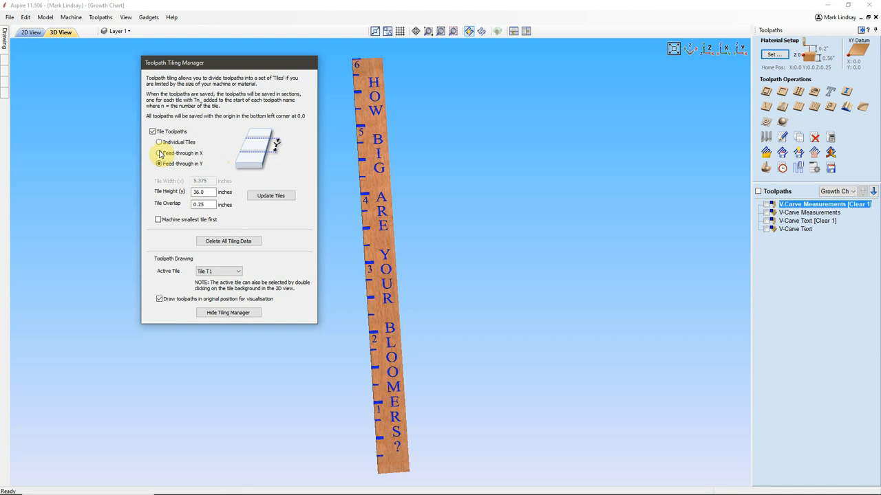
Step: Try Individual Tiles, then set tiling to Feed-through in X
{"action": "left_click", "coordinate": [159, 163]}
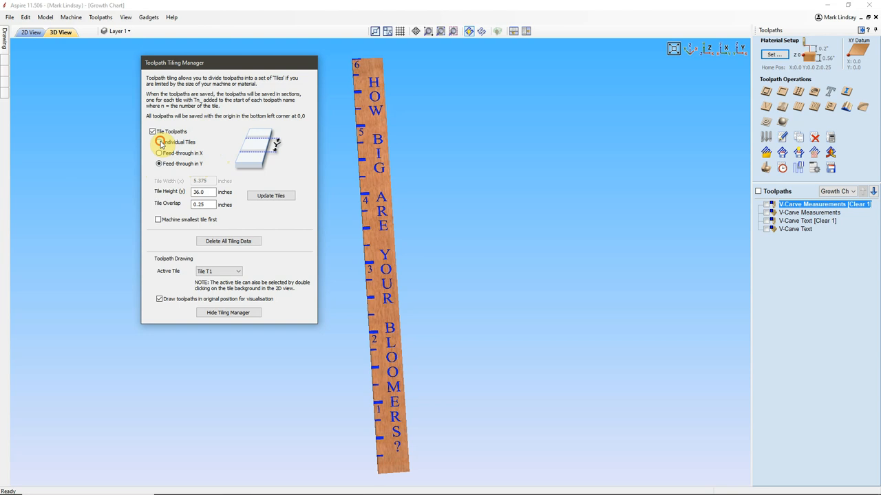
{"action": "left_click", "coordinate": [159, 141]}
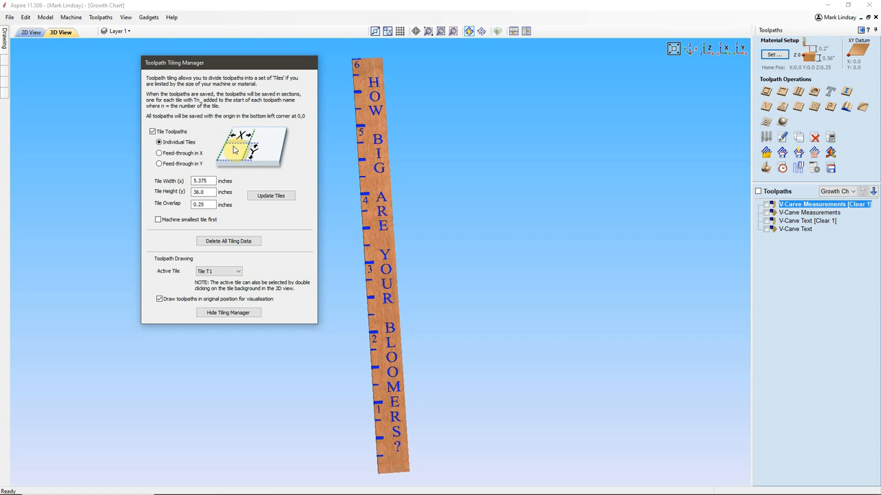
{"action": "mouse_move", "coordinate": [406, 370]}
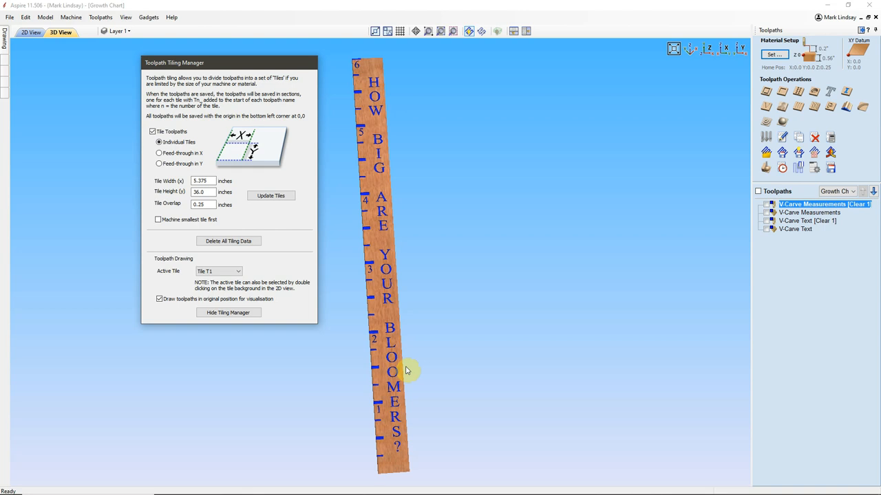
{"action": "mouse_move", "coordinate": [334, 181]}
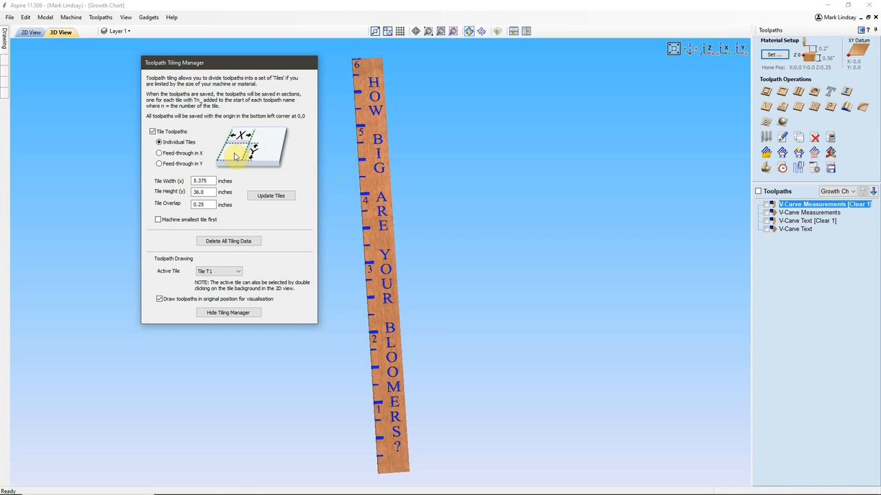
{"action": "mouse_move", "coordinate": [269, 157]}
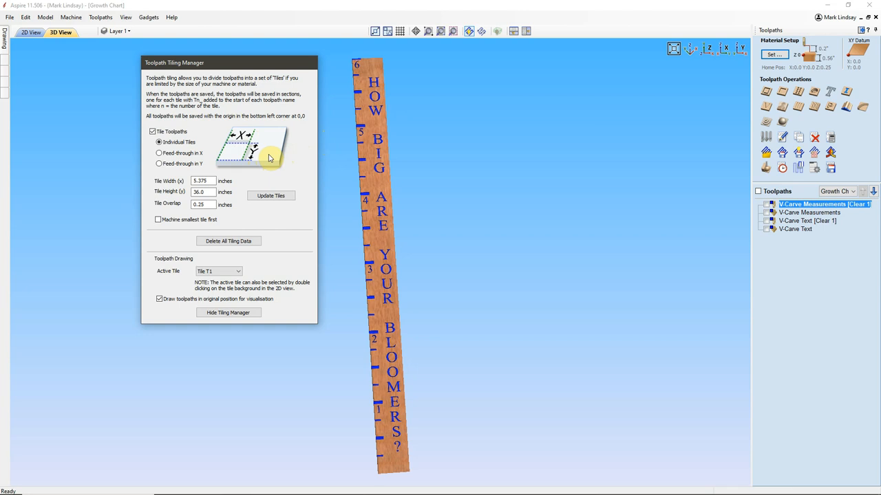
{"action": "left_click", "coordinate": [159, 153]}
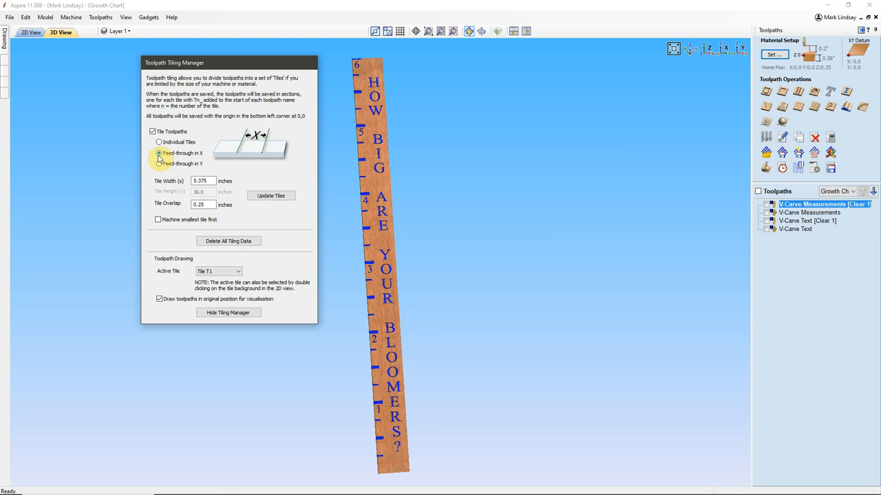
{"action": "left_click", "coordinate": [159, 153]}
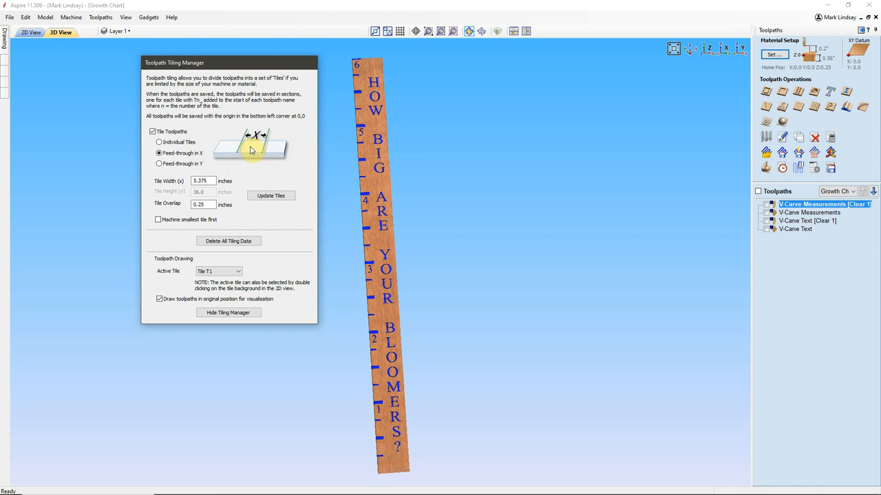
Step: Switch tiling to Feed-through in Y with 36-inch tile height and 0.25-inch overlap
{"action": "left_click", "coordinate": [159, 164]}
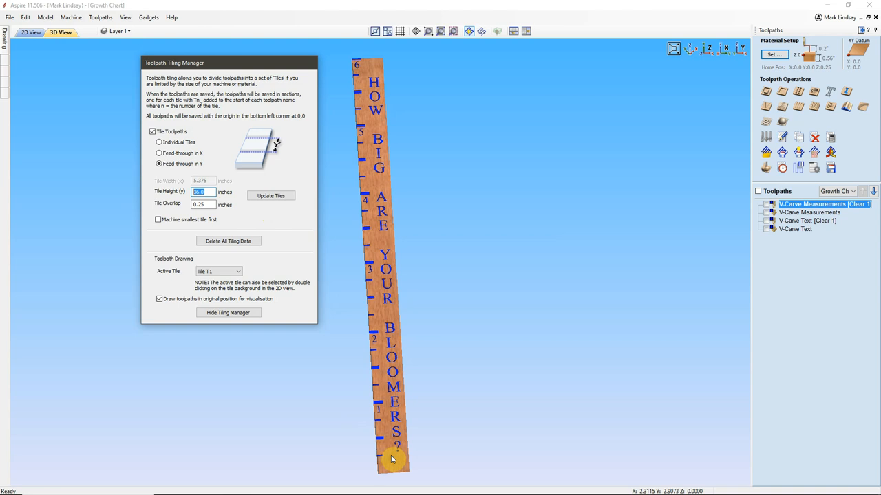
{"action": "mouse_move", "coordinate": [367, 471]}
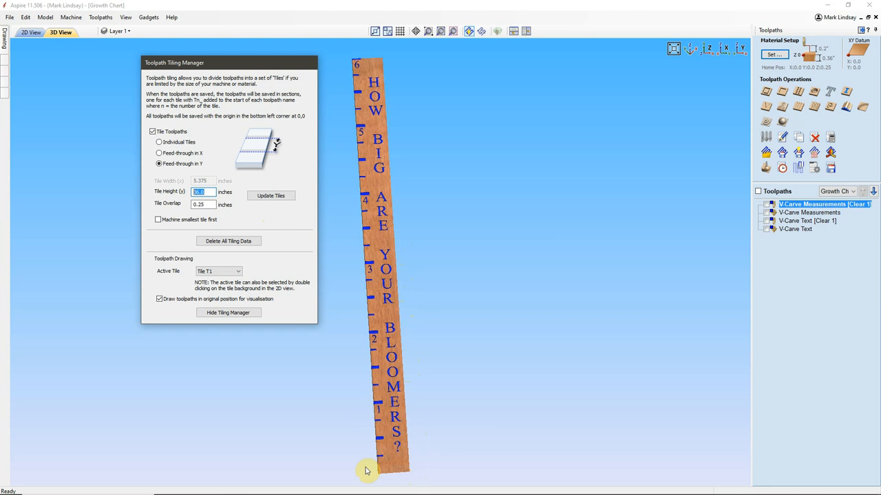
{"action": "mouse_move", "coordinate": [384, 243]}
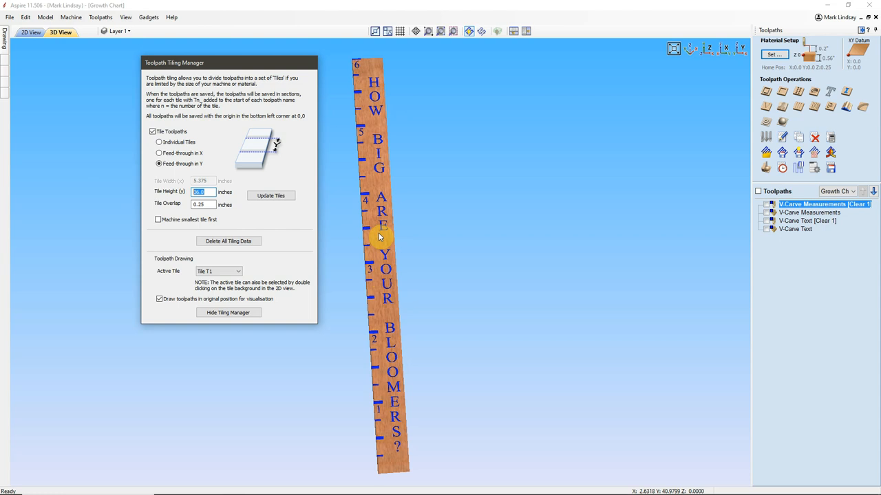
{"action": "mouse_move", "coordinate": [492, 235]}
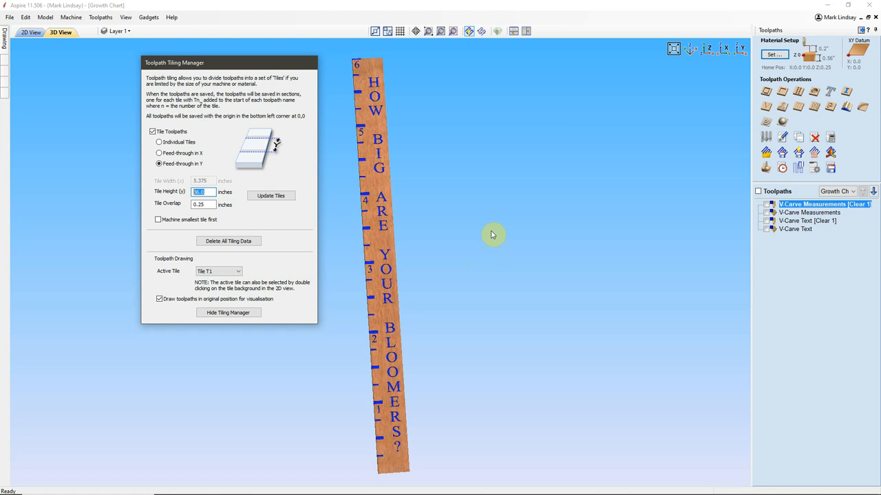
{"action": "mouse_move", "coordinate": [478, 229]}
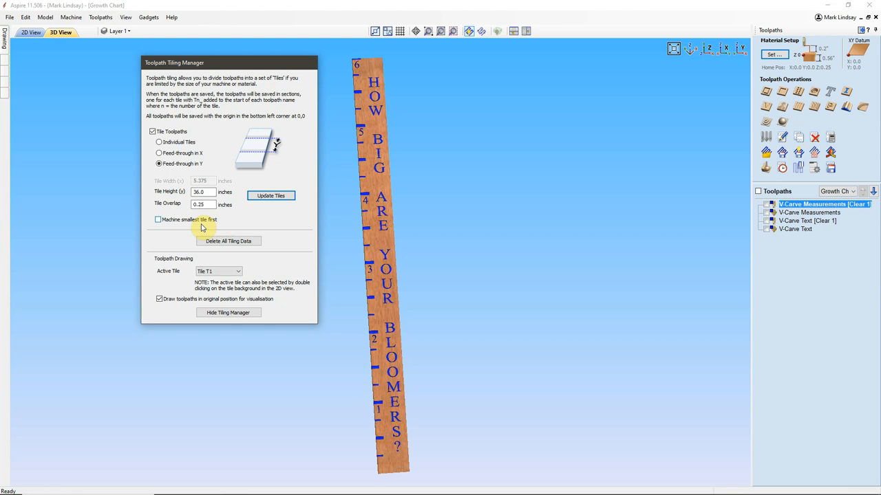
{"action": "mouse_move", "coordinate": [264, 218]}
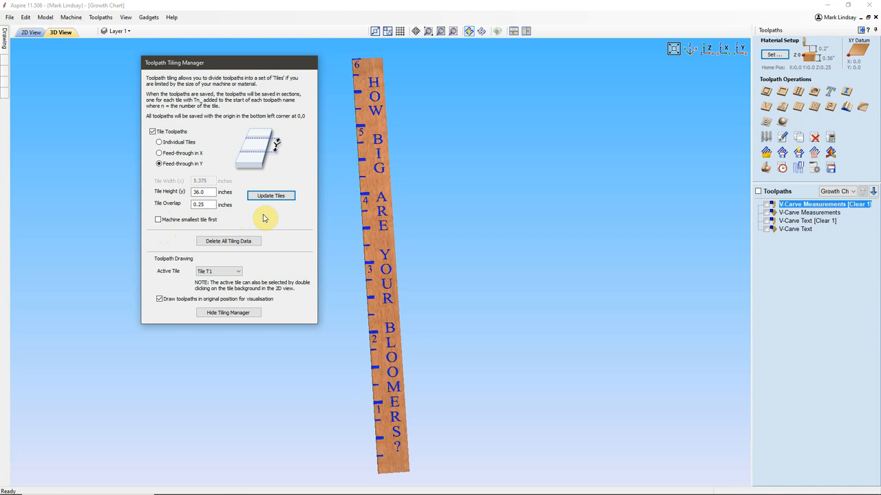
Step: Show the tile layout in 2D, change the active tile, and toggle smallest-tile-first machining
{"action": "left_click", "coordinate": [31, 33]}
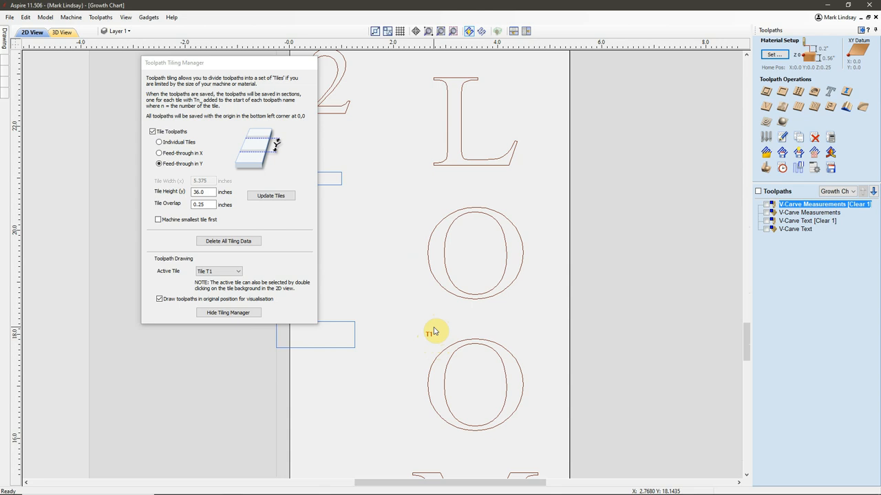
{"action": "left_click", "coordinate": [239, 271]}
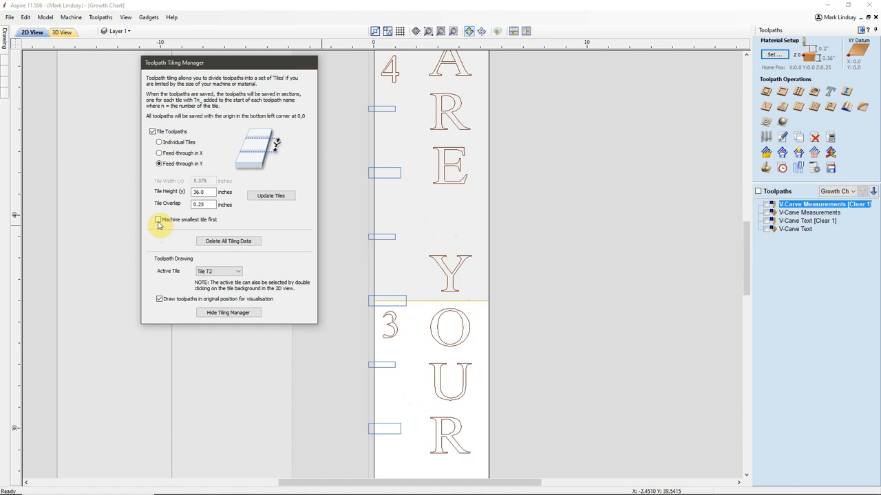
{"action": "left_click", "coordinate": [159, 219]}
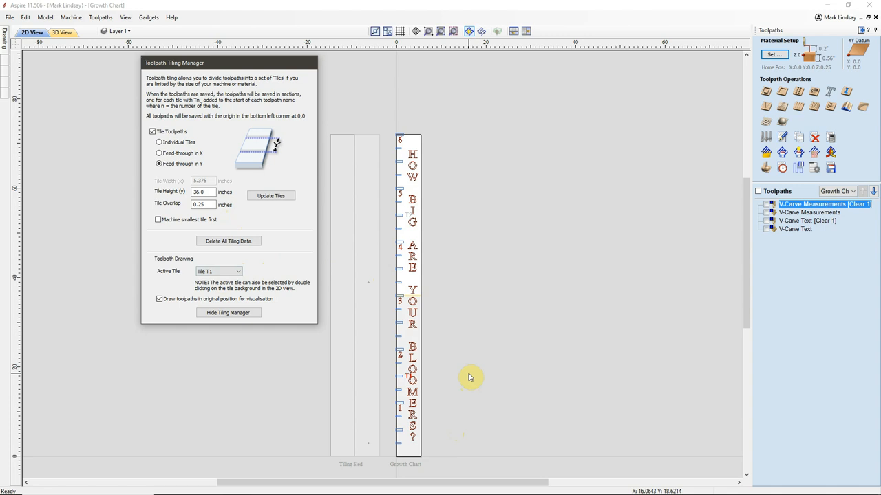
{"action": "mouse_move", "coordinate": [396, 276]}
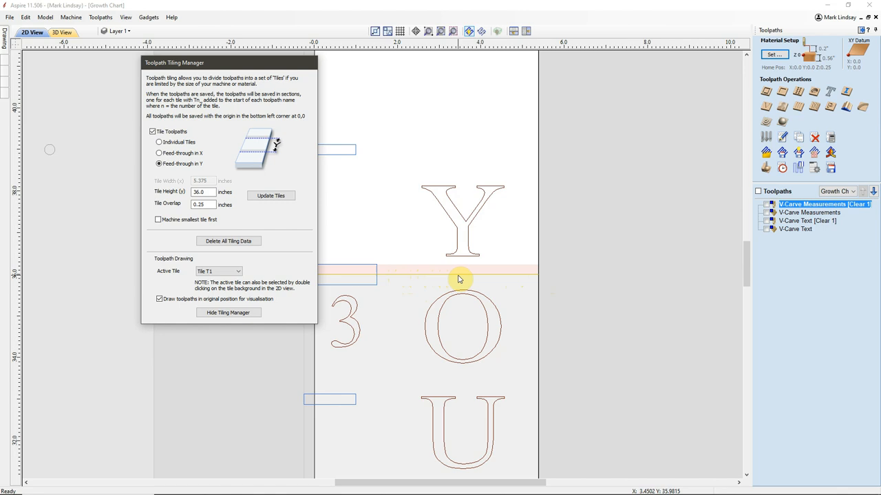
{"action": "mouse_move", "coordinate": [395, 268]}
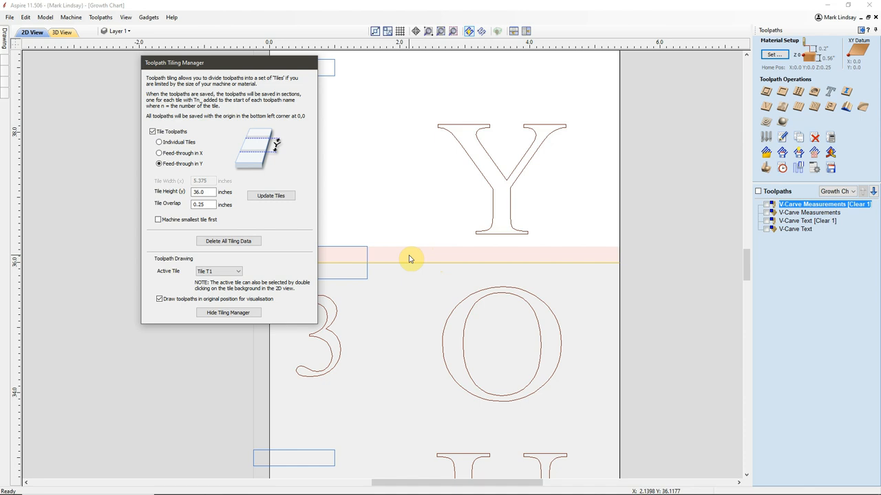
{"action": "mouse_move", "coordinate": [407, 366]}
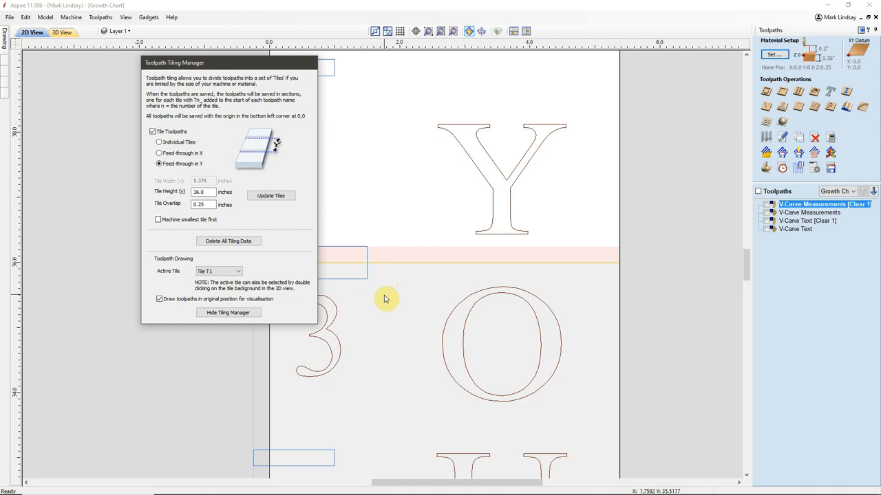
{"action": "mouse_move", "coordinate": [410, 307]}
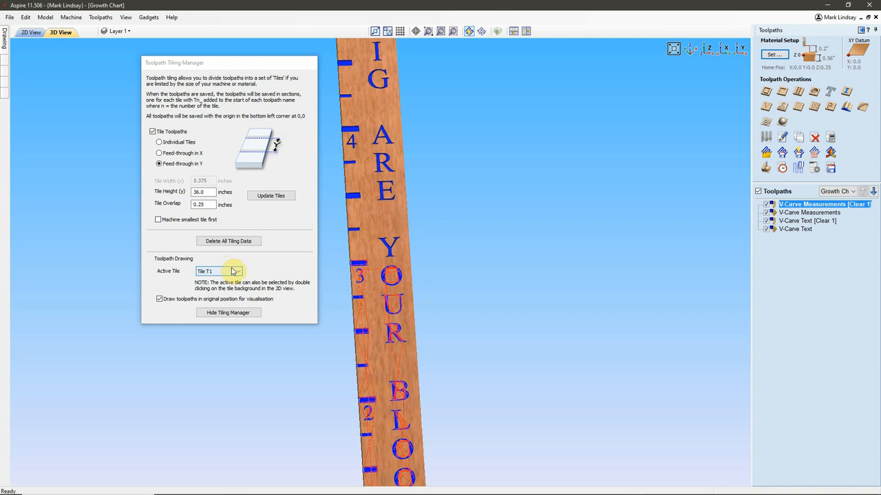
{"action": "left_click", "coordinate": [238, 270]}
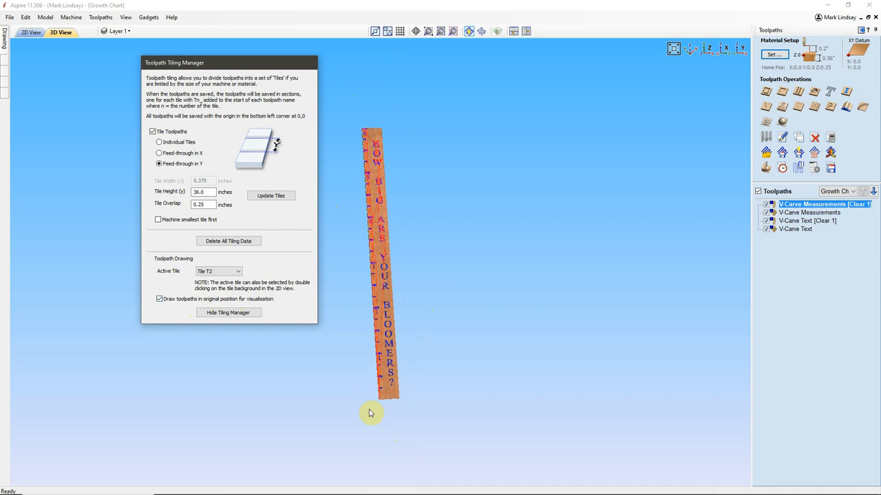
{"action": "left_click", "coordinate": [159, 298]}
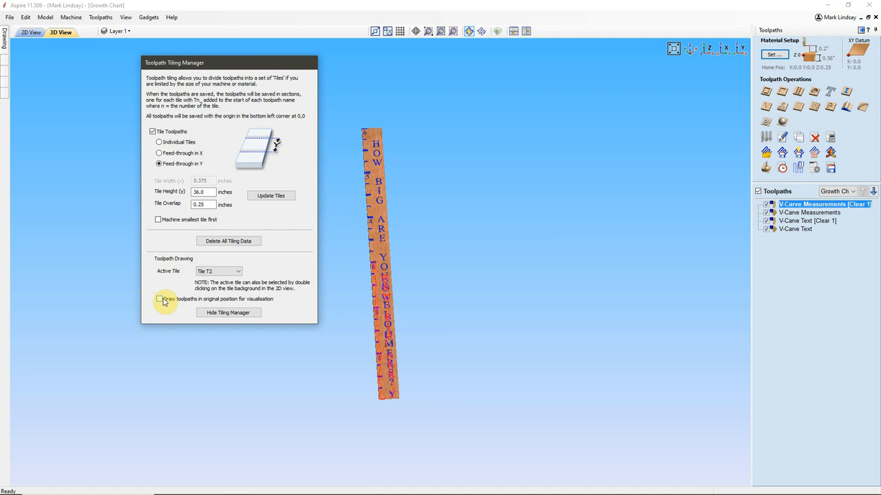
{"action": "left_click", "coordinate": [159, 299]}
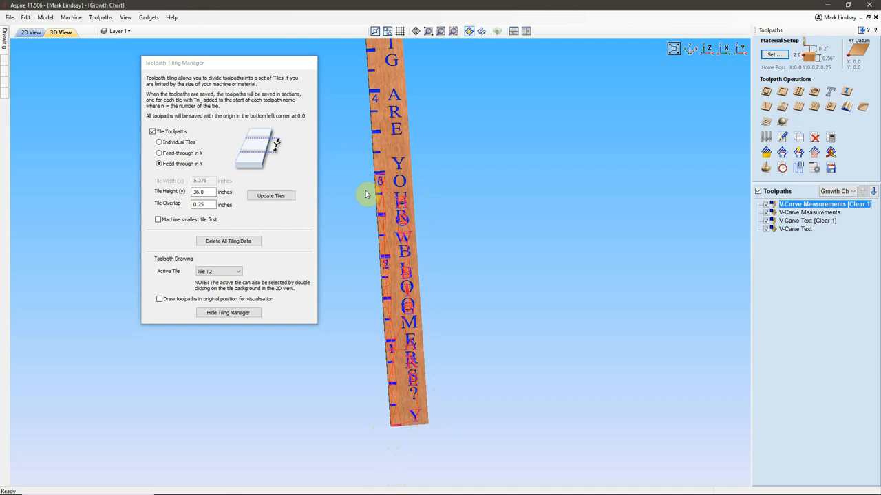
{"action": "mouse_move", "coordinate": [435, 300]}
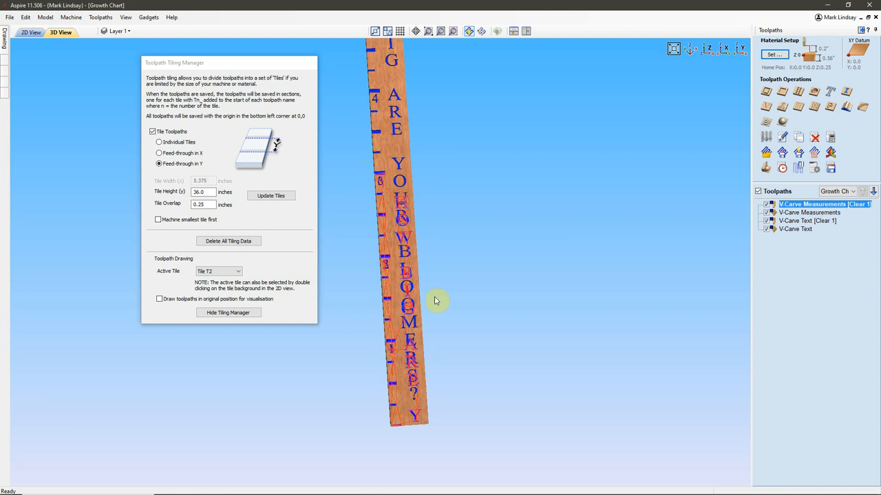
{"action": "left_click", "coordinate": [159, 298]}
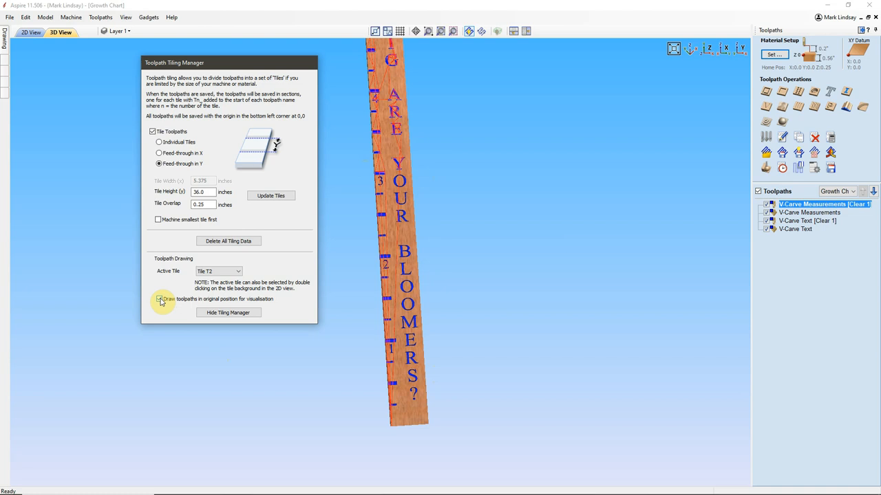
{"action": "left_click", "coordinate": [159, 299]}
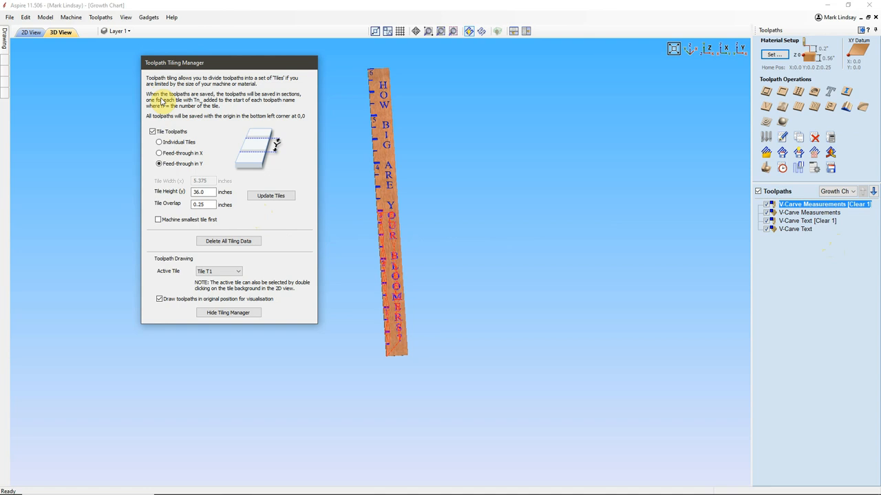
{"action": "left_click", "coordinate": [764, 121]}
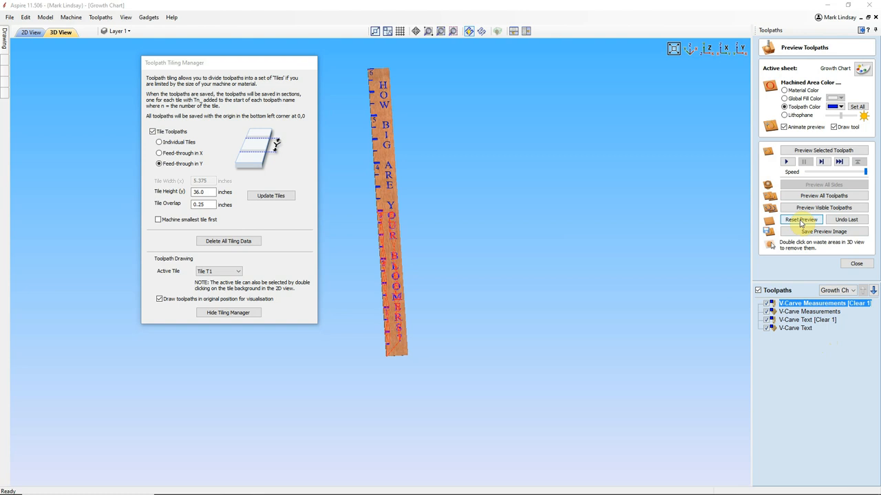
Step: Reset the preview, simulate all toolpaths on a fresh board, then close the preview
{"action": "left_click", "coordinate": [800, 219]}
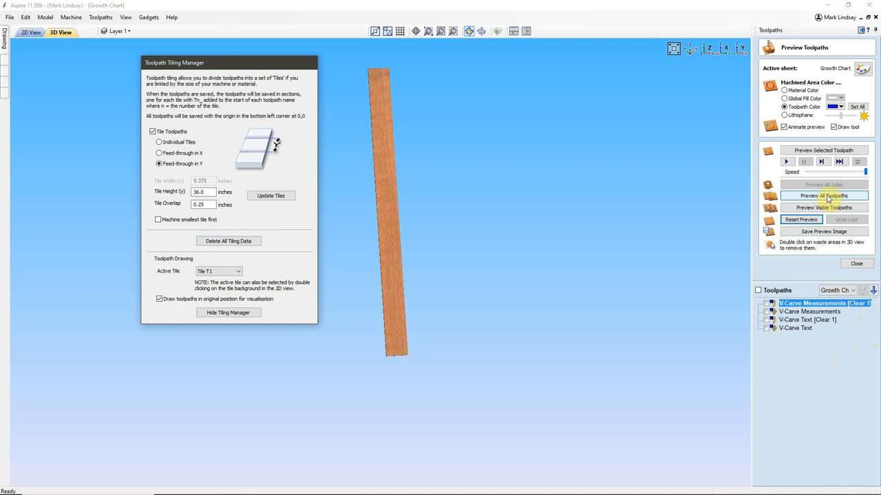
{"action": "left_click", "coordinate": [824, 196]}
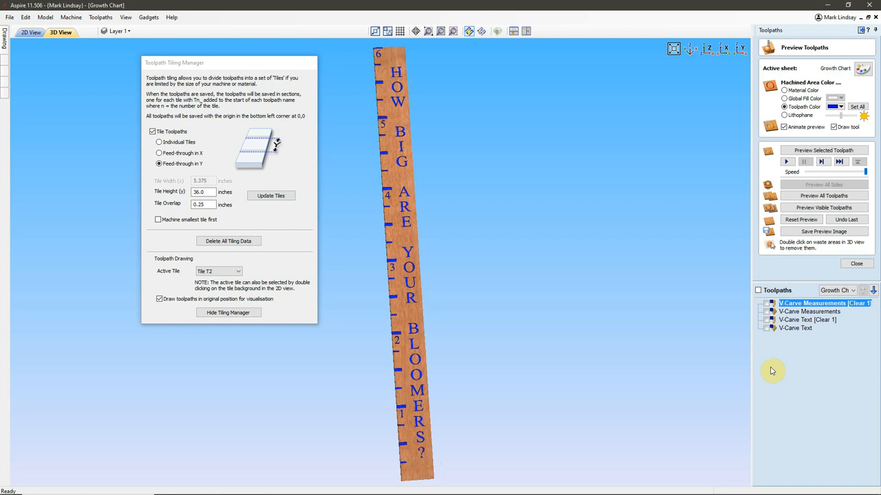
{"action": "left_click", "coordinate": [856, 264]}
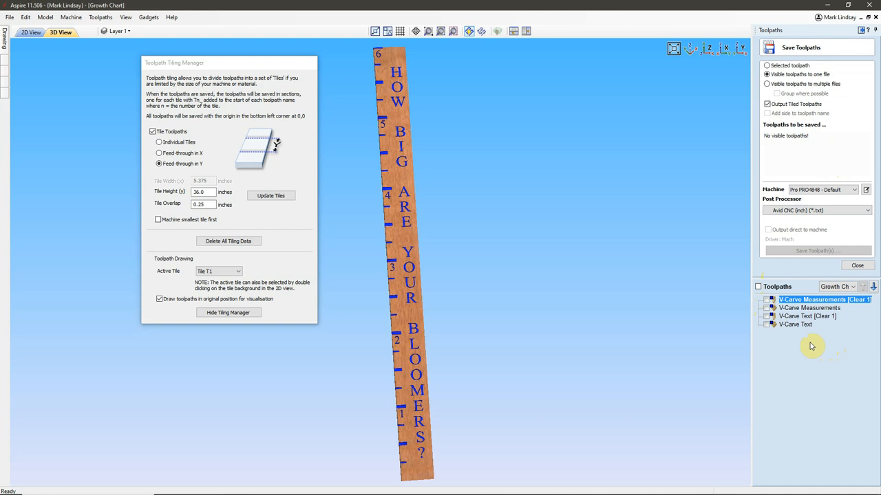
{"action": "mouse_move", "coordinate": [853, 325]}
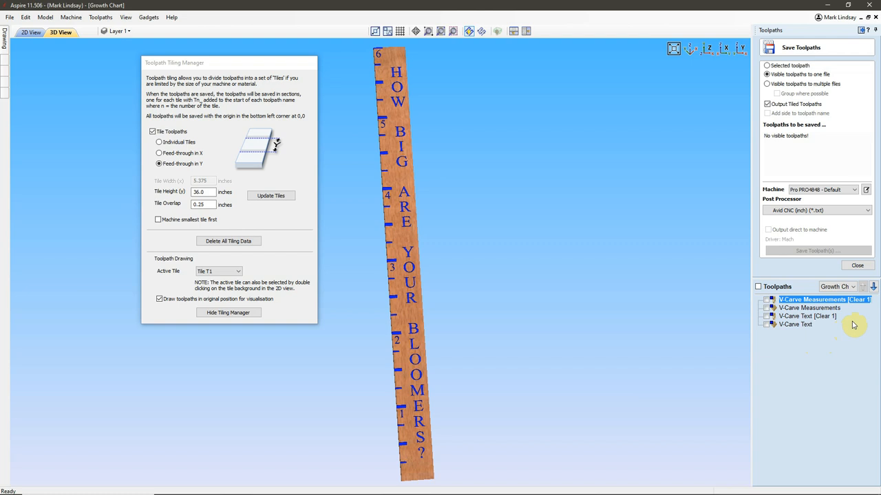
{"action": "mouse_move", "coordinate": [851, 318]}
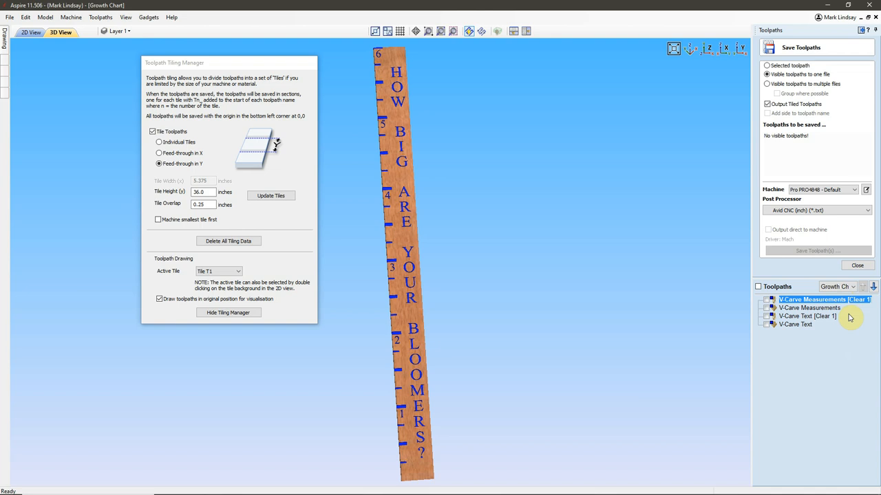
{"action": "mouse_move", "coordinate": [818, 316]}
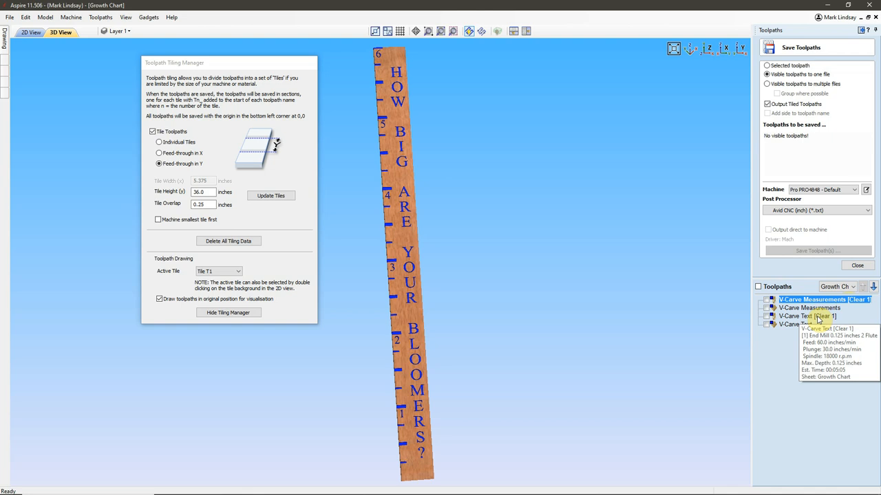
Step: Select V-Carve Measurements and V-Carve Text for saving, with Output Tiled Toolpaths kept on
{"action": "left_click", "coordinate": [766, 315]}
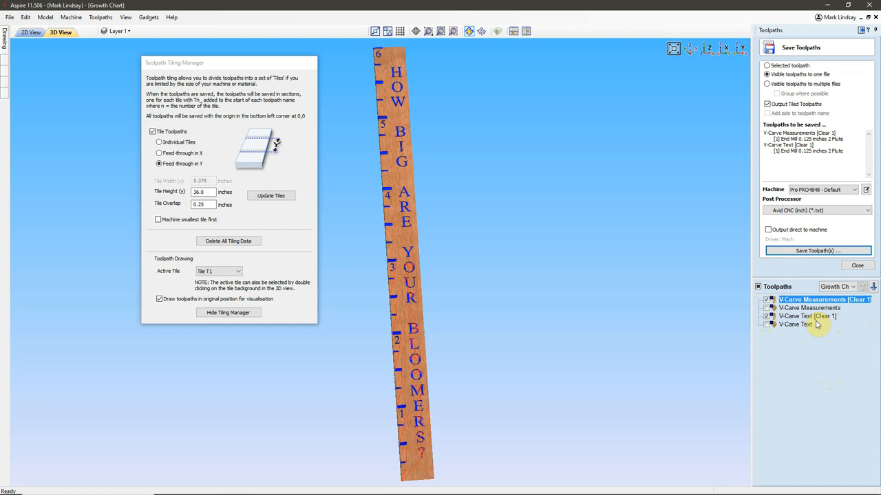
{"action": "left_click", "coordinate": [766, 74]}
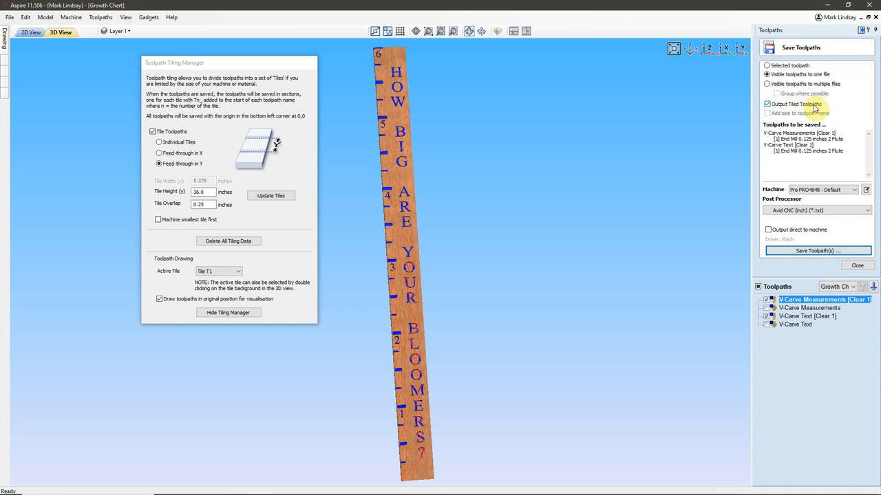
{"action": "left_click", "coordinate": [817, 251]}
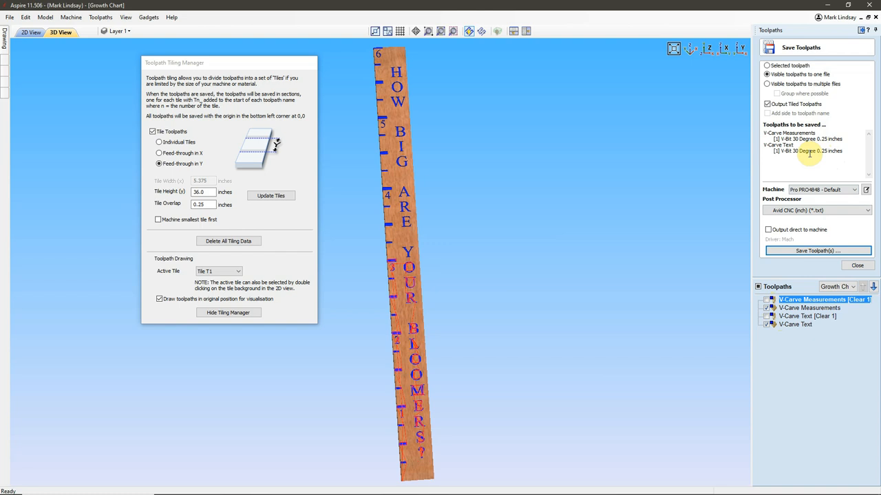
Step: Save the V-bit toolpaths as tiled 'Growth Chart_30 Deg V Bit.txt' in the G-Code folder
{"action": "left_click", "coordinate": [766, 75]}
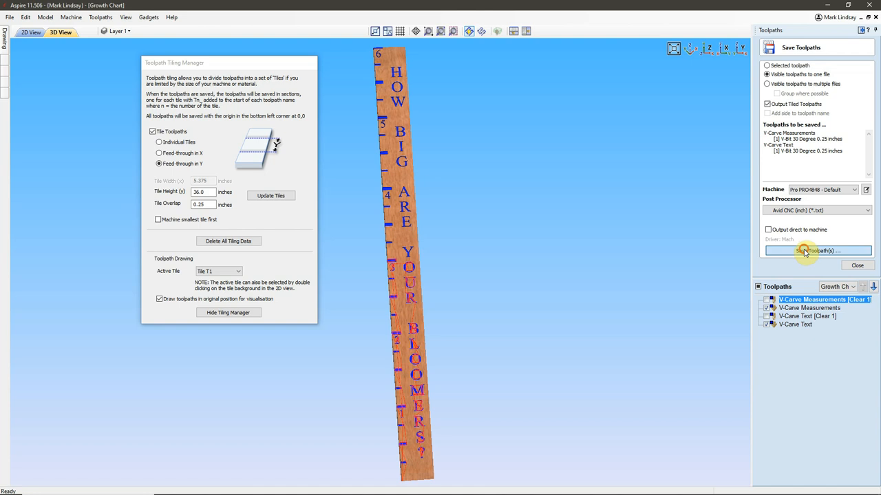
{"action": "left_click", "coordinate": [817, 251]}
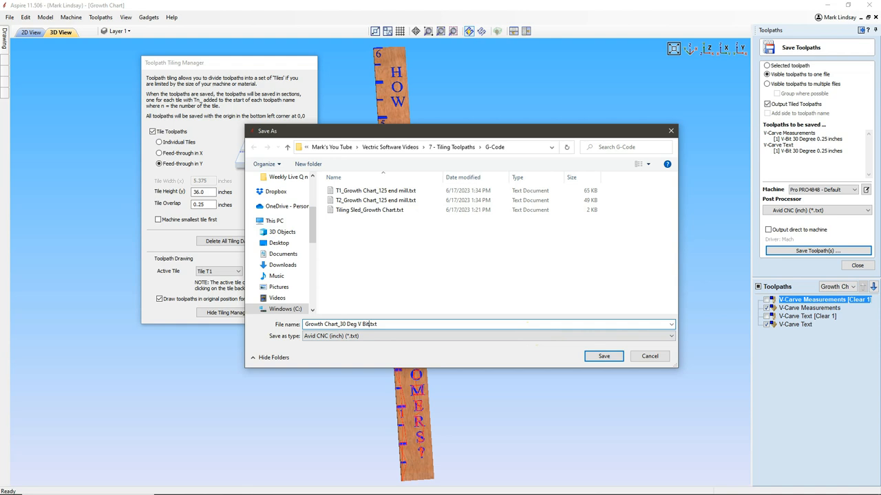
{"action": "mouse_move", "coordinate": [351, 200]}
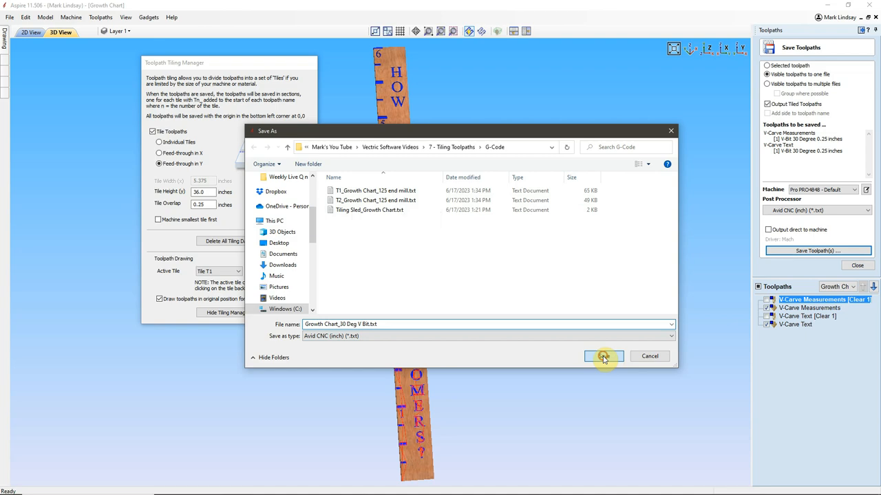
{"action": "left_click", "coordinate": [602, 355]}
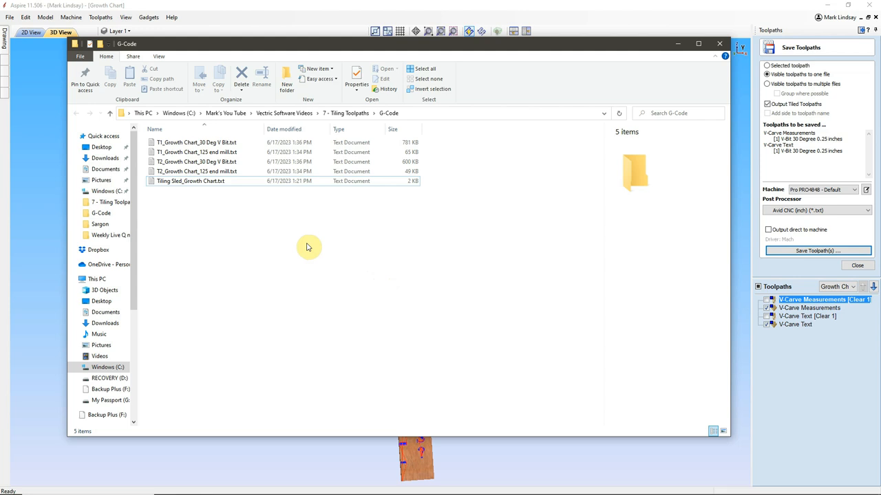
Step: Inspect details of the T1 and T2 V-bit and end mill files in G-Code
{"action": "left_click", "coordinate": [197, 142]}
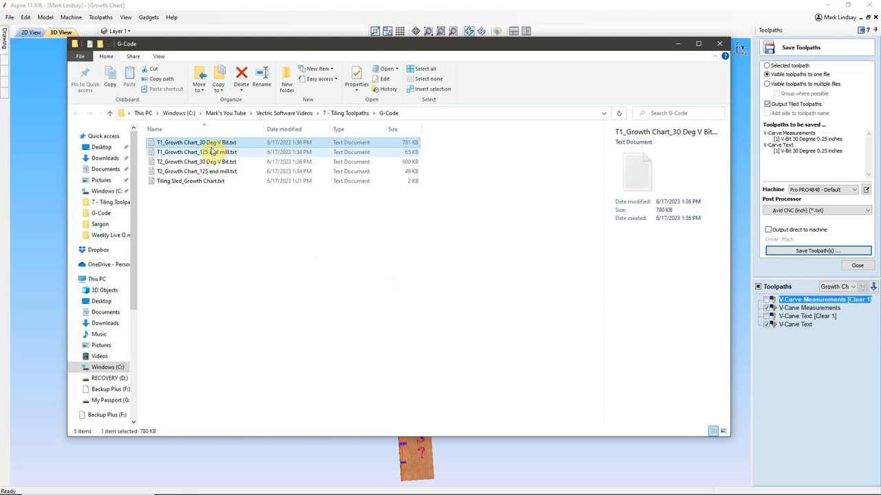
{"action": "left_click", "coordinate": [196, 152]}
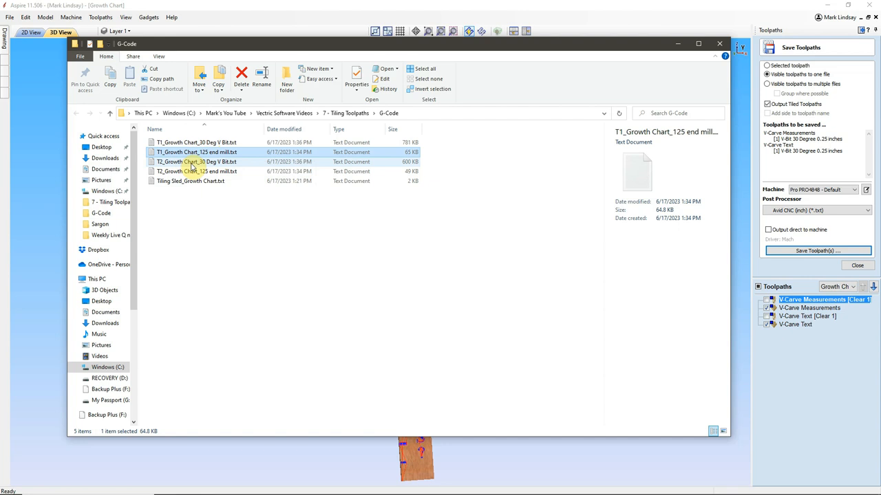
{"action": "left_click", "coordinate": [197, 162]}
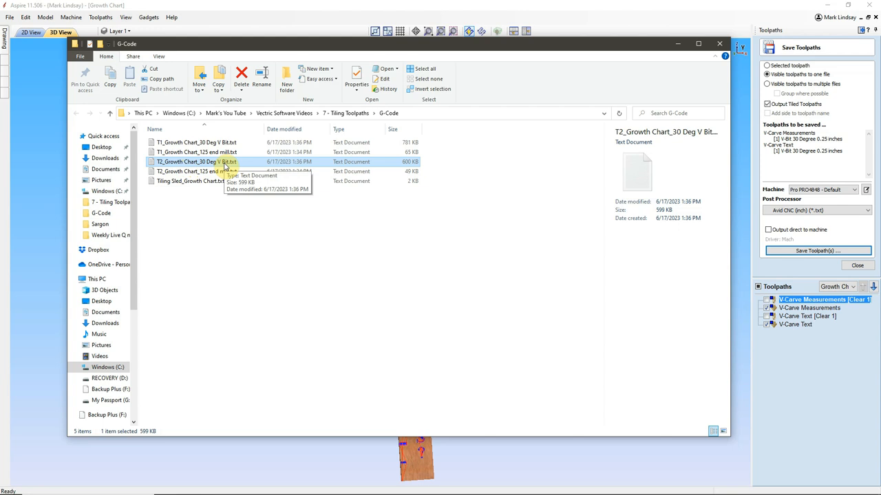
{"action": "left_click", "coordinate": [200, 171]}
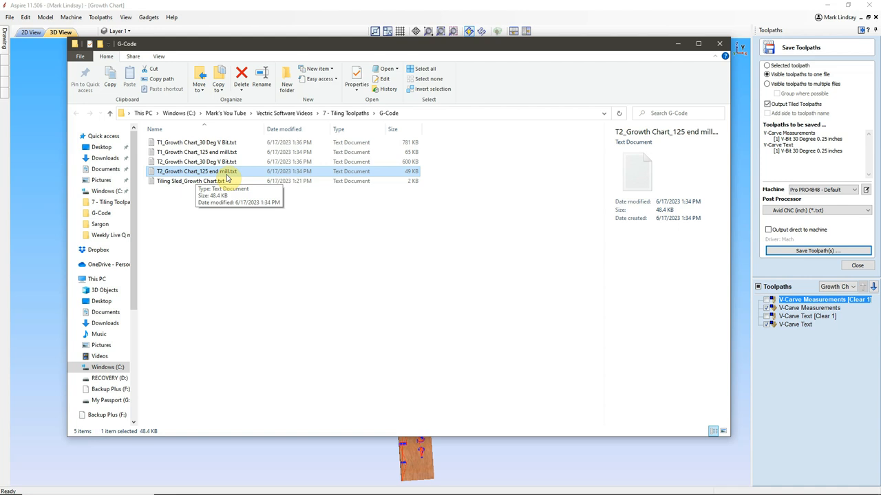
{"action": "left_click", "coordinate": [190, 181]}
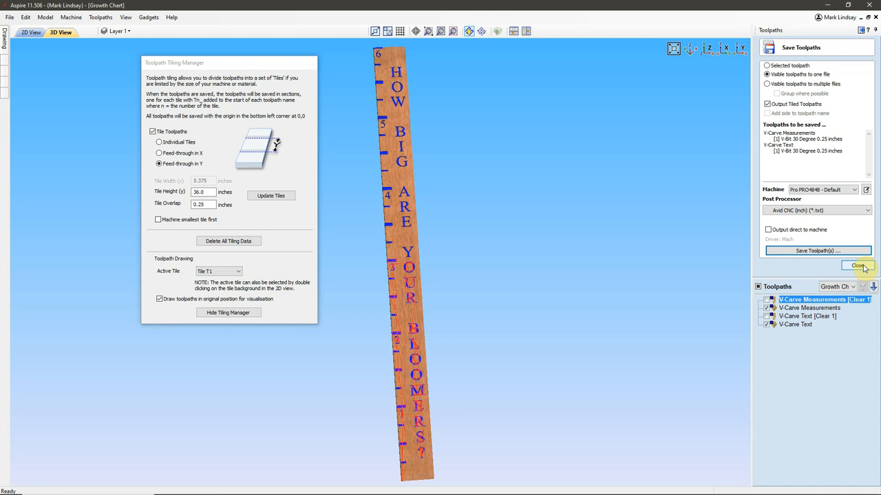
{"action": "left_click", "coordinate": [817, 250]}
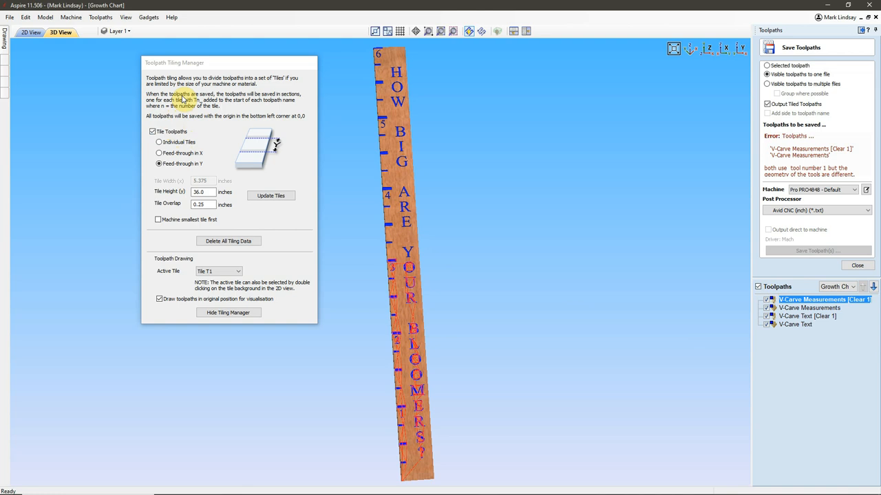
{"action": "mouse_move", "coordinate": [213, 125]}
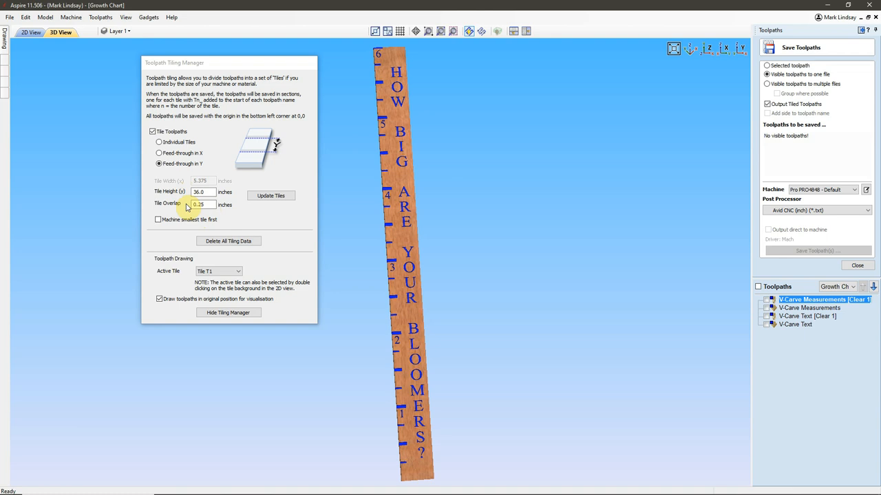
{"action": "mouse_move", "coordinate": [588, 293]}
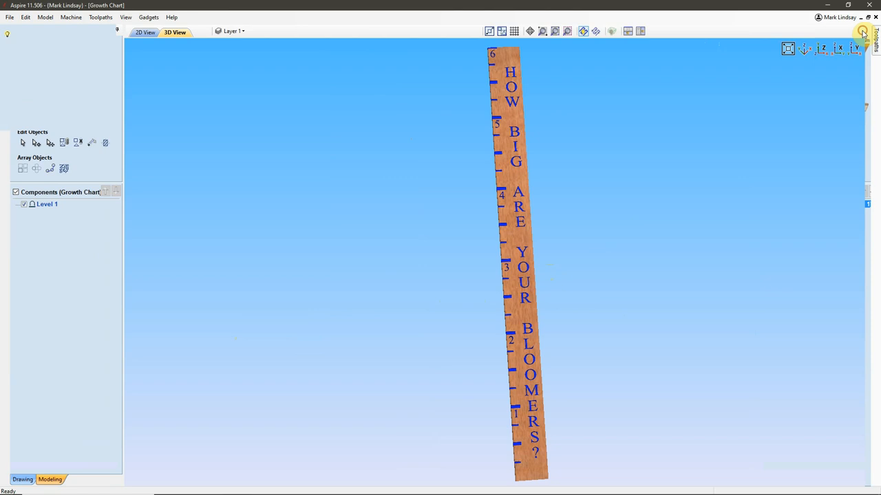
Step: Switch back to 2D View with the growth chart beside the tiling sled
{"action": "left_click", "coordinate": [136, 31]}
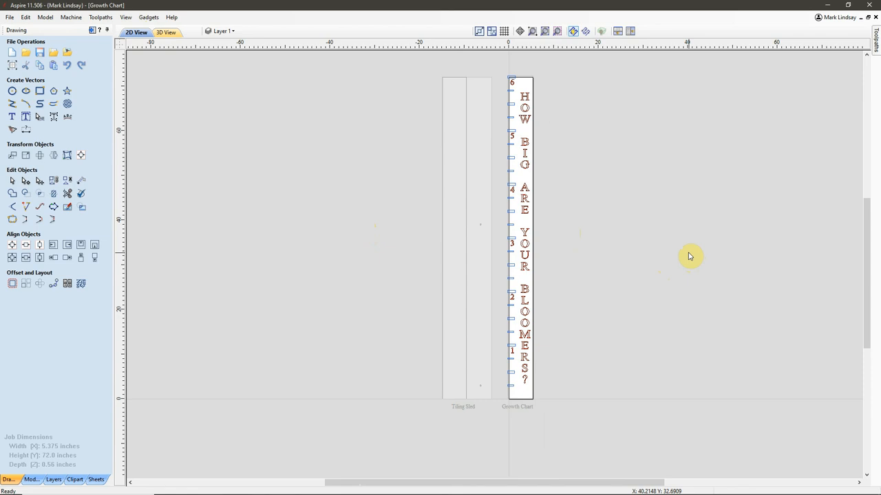
{"action": "mouse_move", "coordinate": [681, 249]}
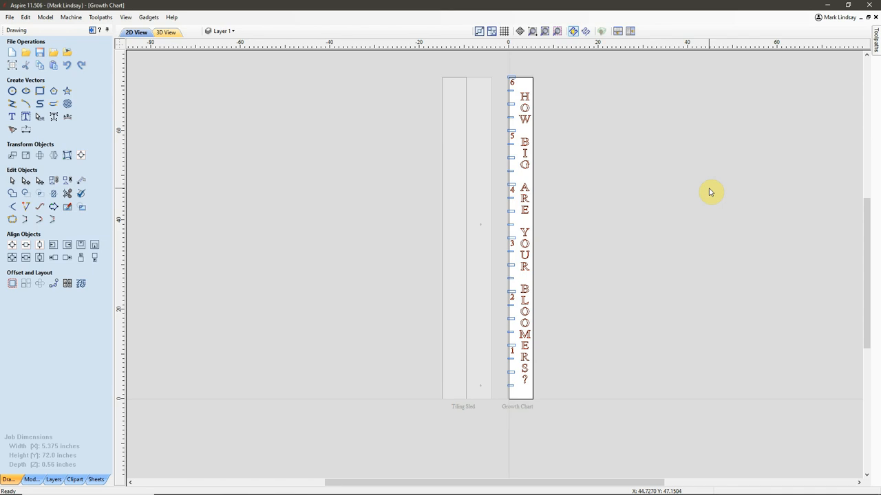
{"action": "mouse_move", "coordinate": [645, 202]}
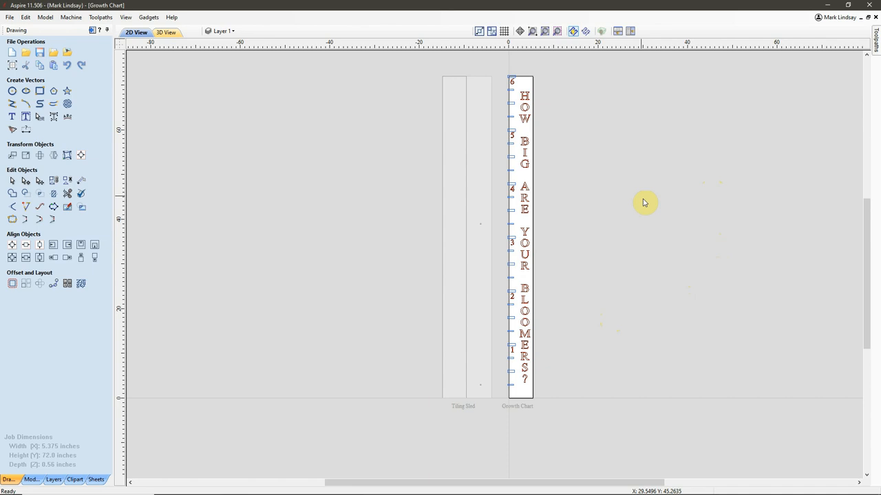
{"action": "mouse_move", "coordinate": [670, 437]}
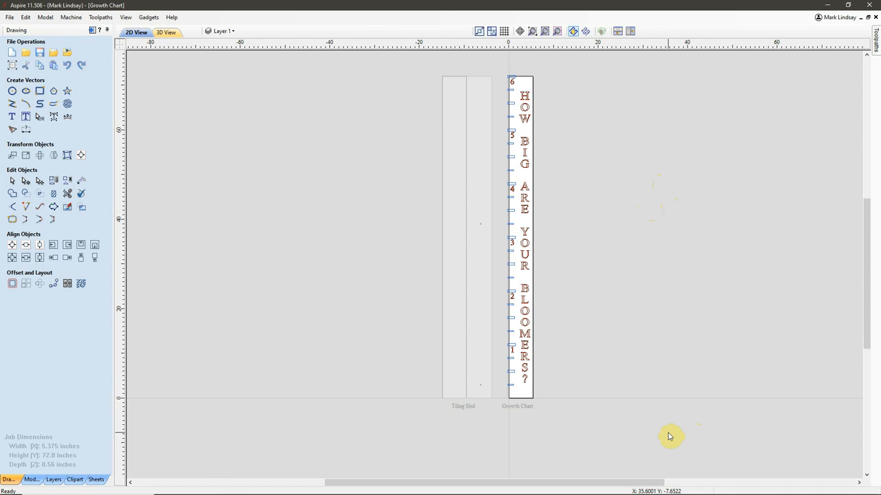